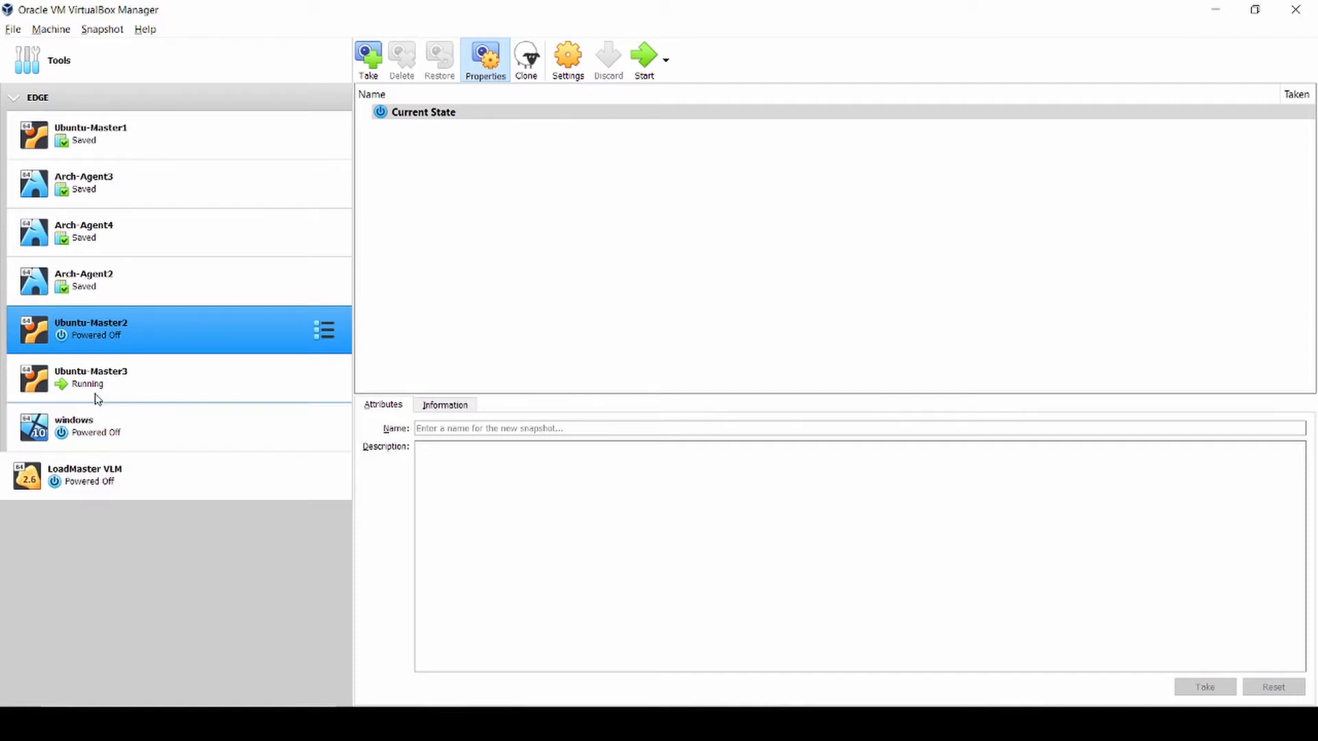
pyautogui.moveTo(114, 348)
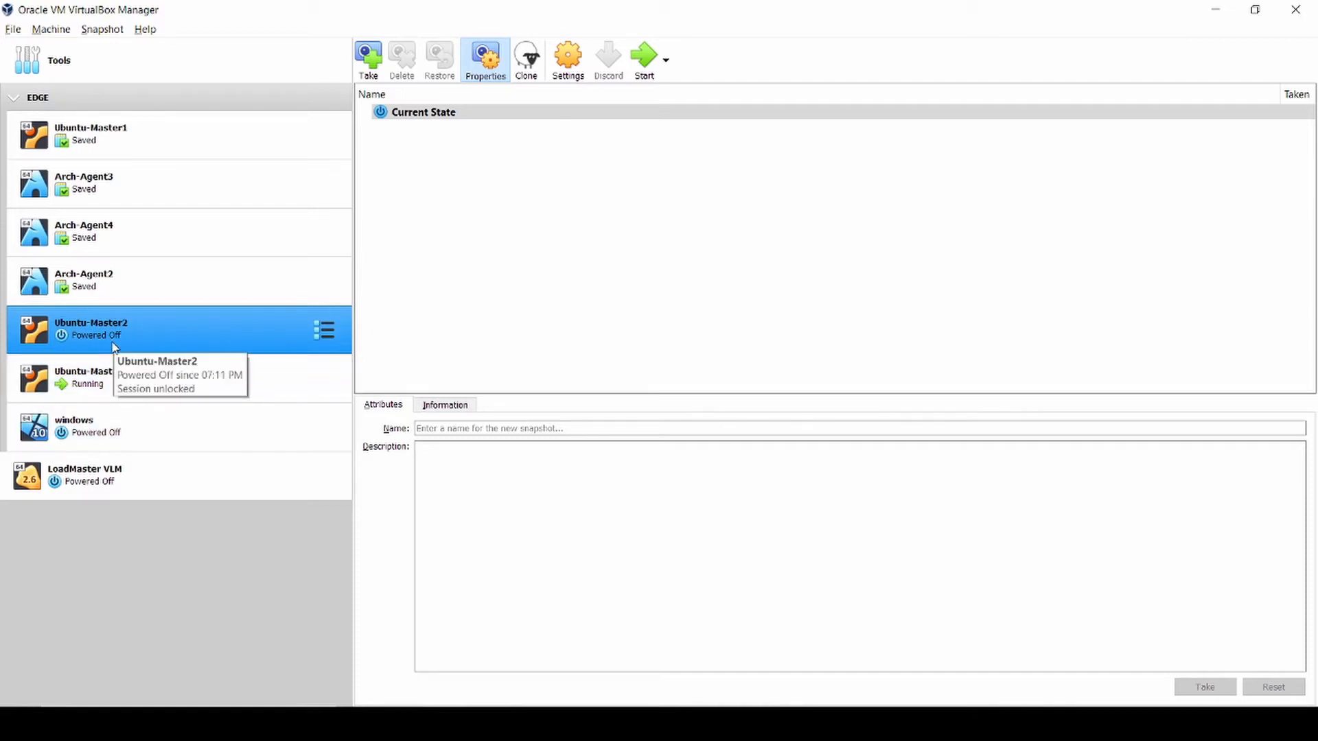
pyautogui.moveTo(391, 361)
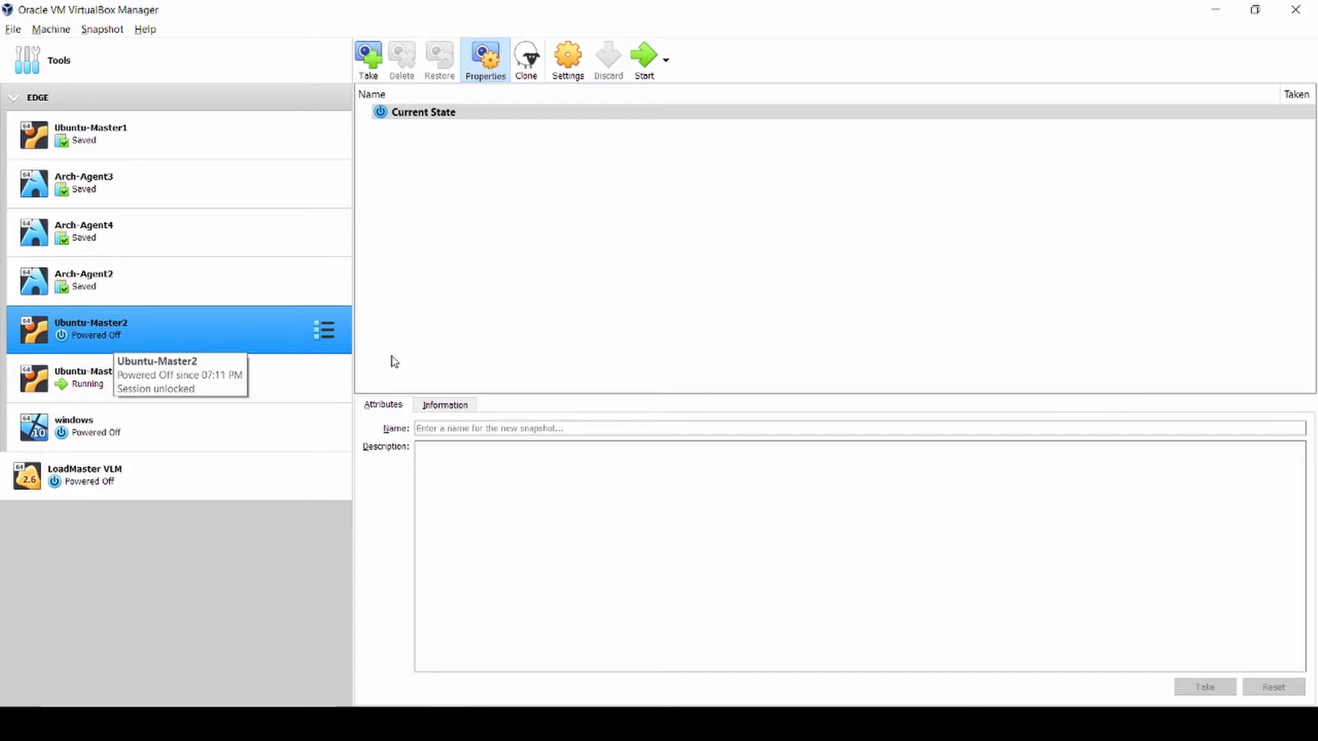
pyautogui.moveTo(206, 354)
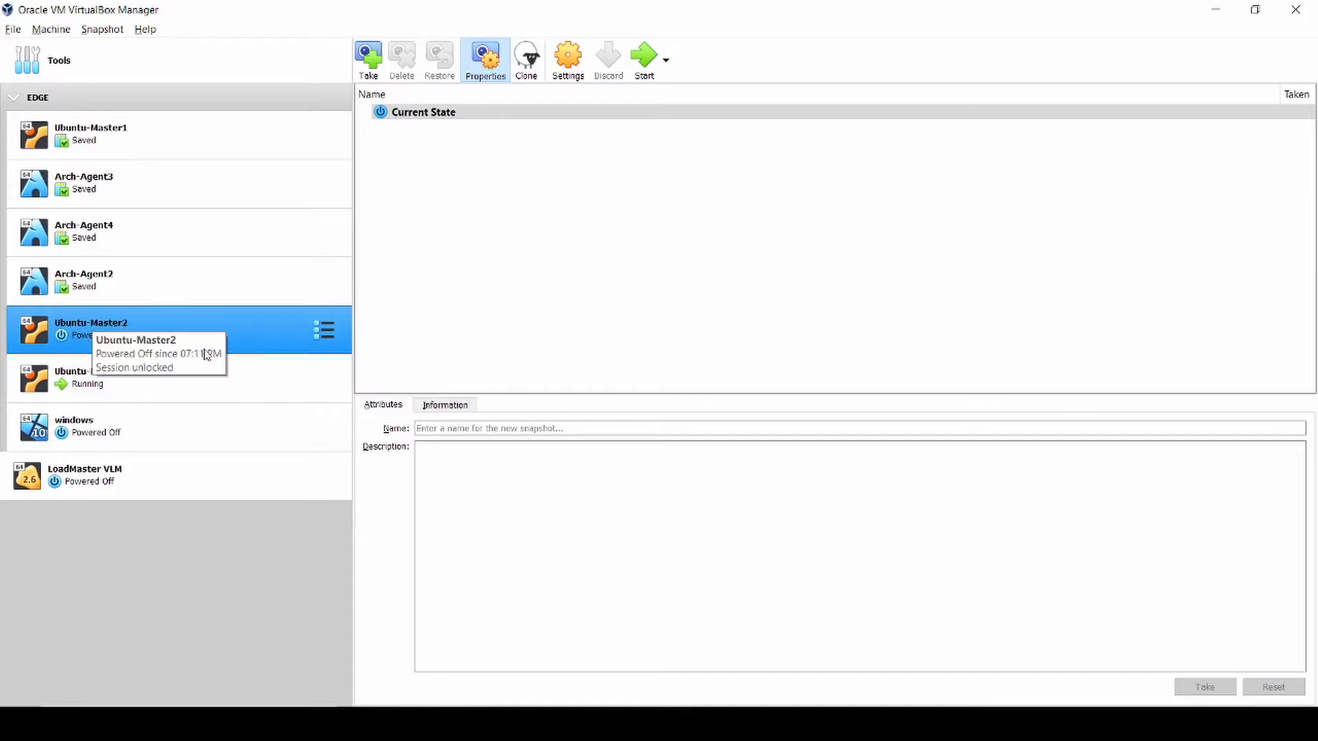
pyautogui.moveTo(184, 338)
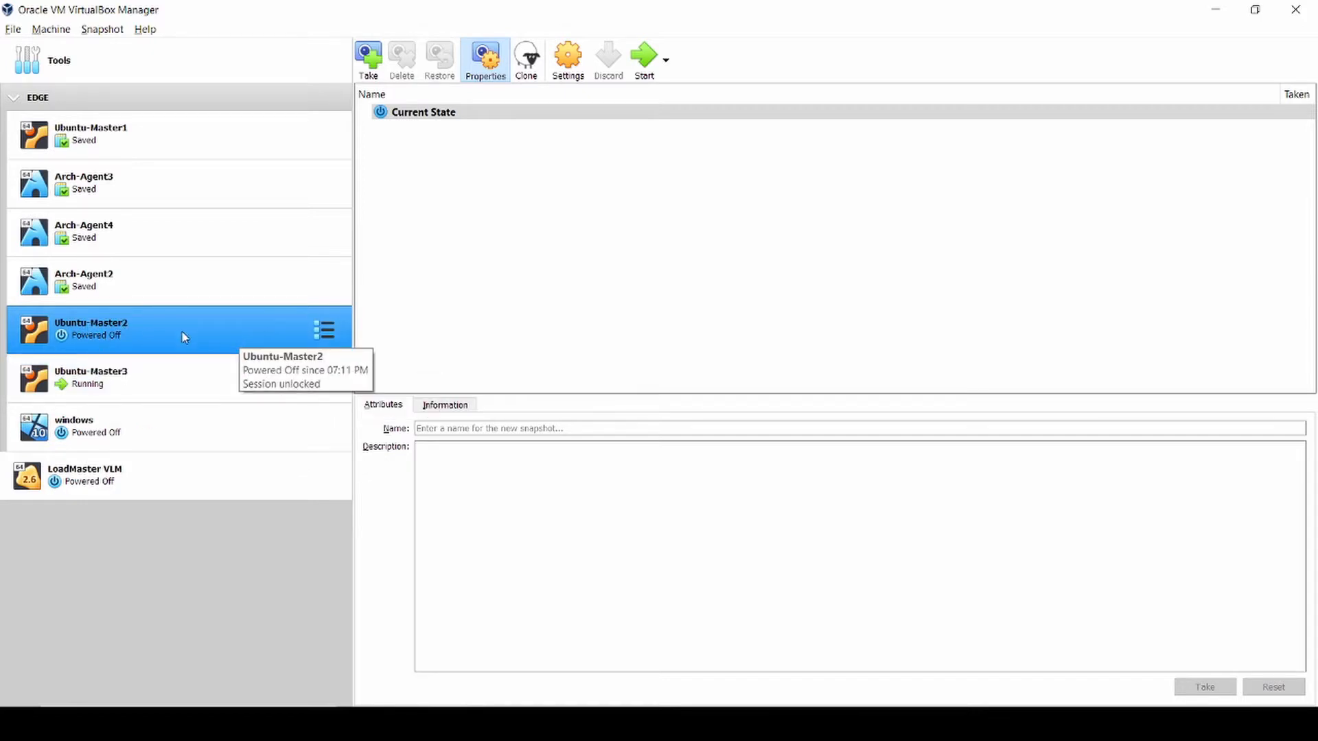
pyautogui.moveTo(177, 342)
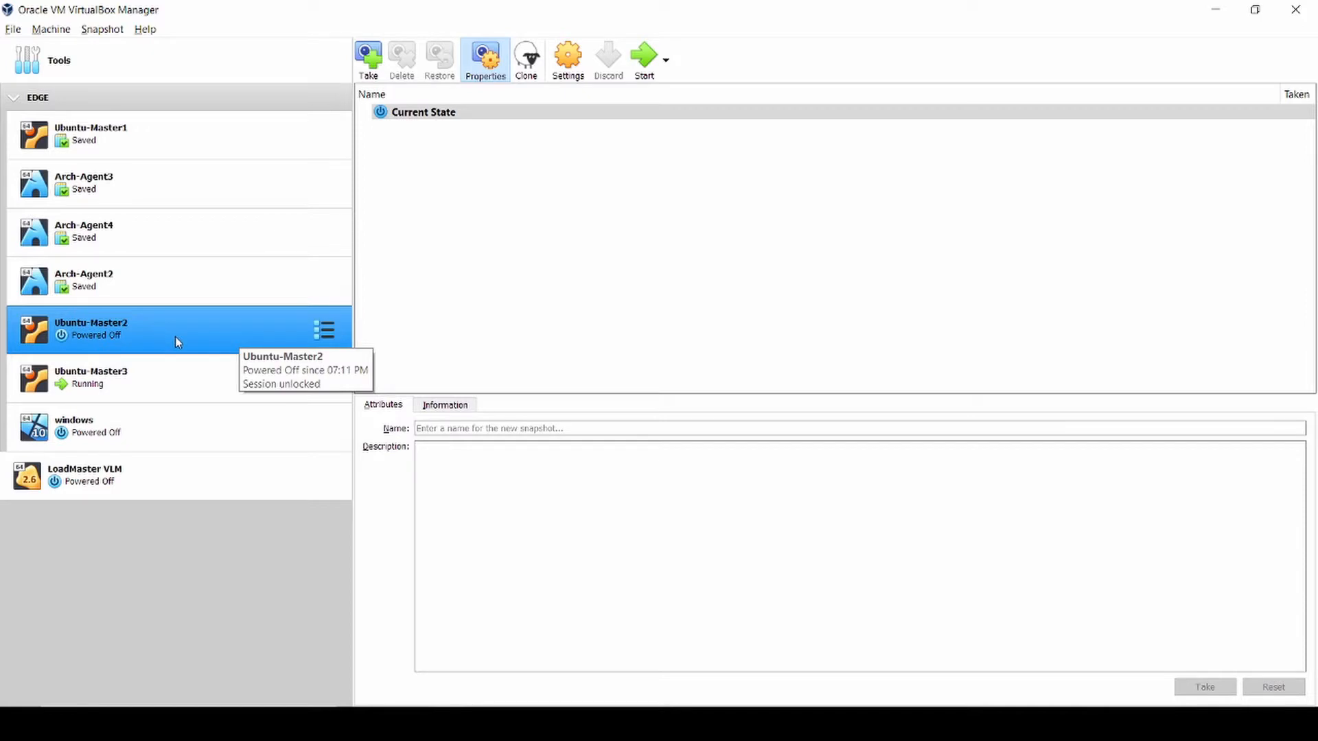
# Step: Inspect Ubuntu-Master2's virtual hard disk size in VirtualBox's media manager, then close it
pyautogui.click(12, 29)
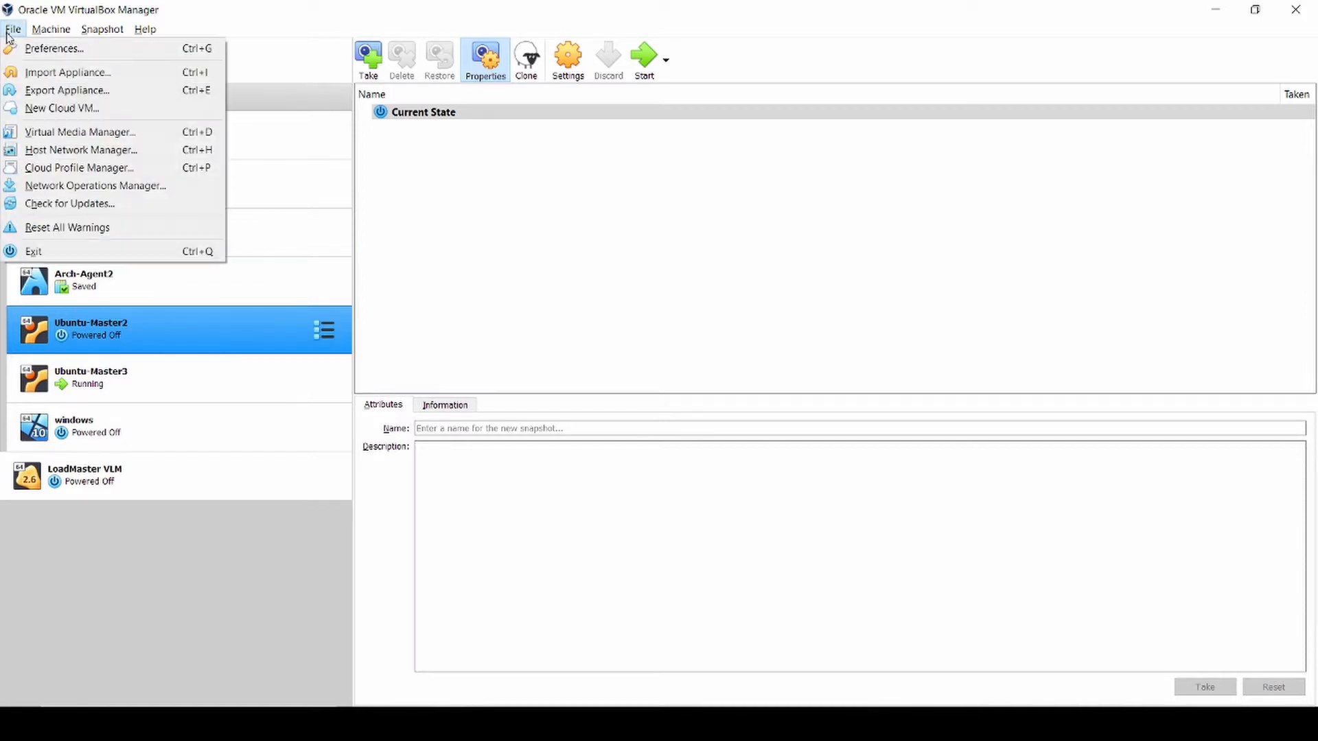
pyautogui.click(80, 132)
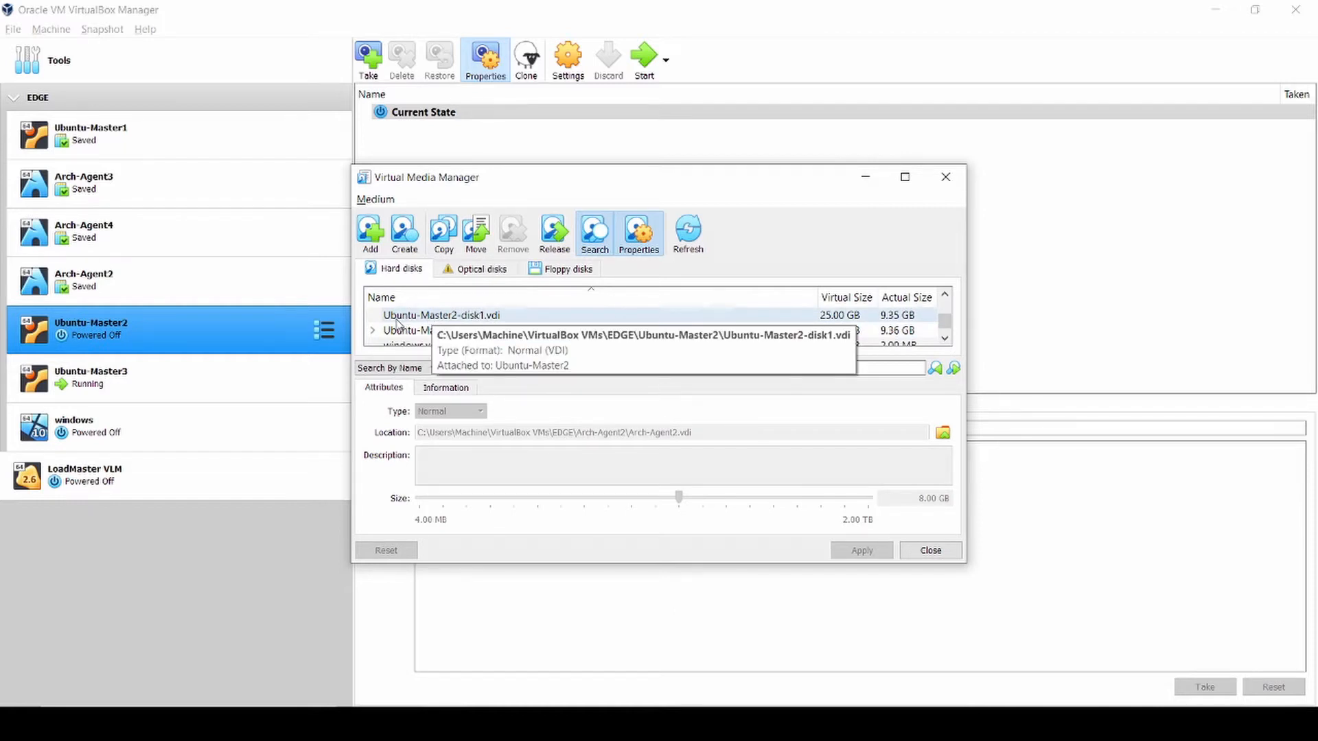
pyautogui.click(440, 315)
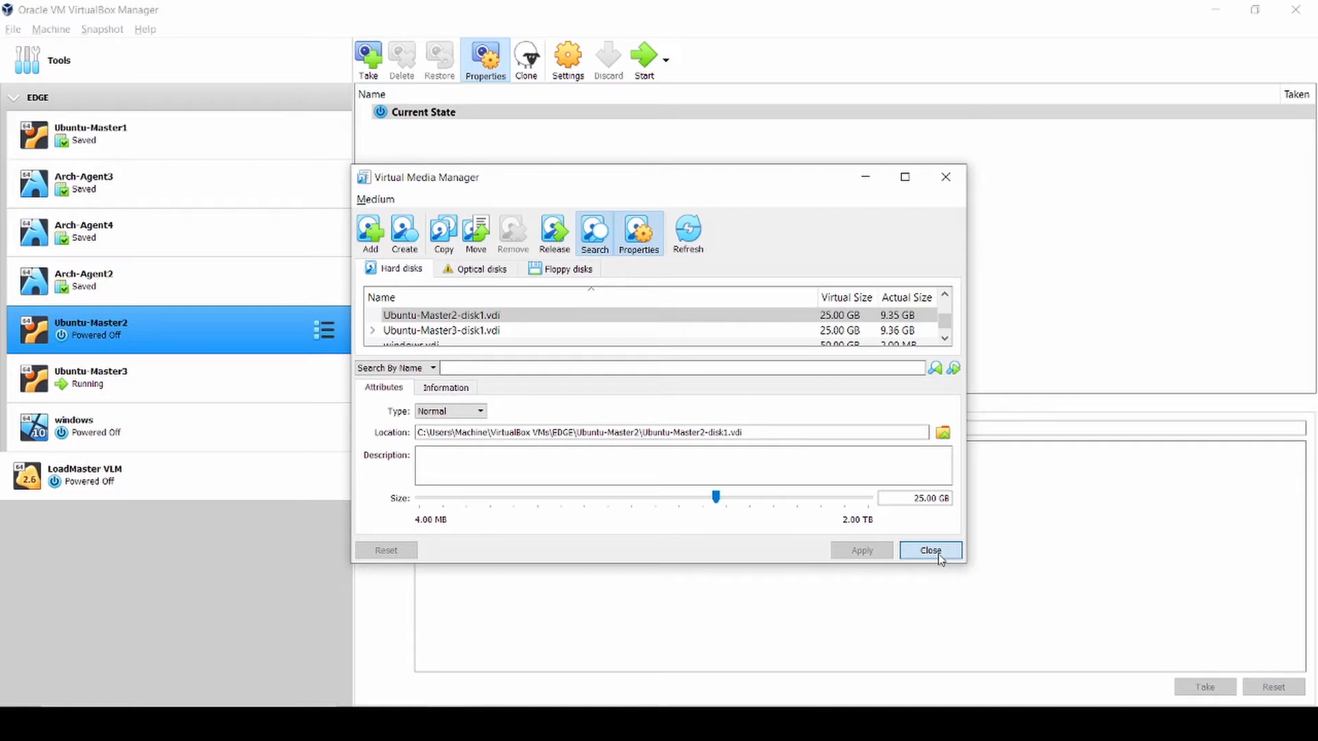
pyautogui.click(929, 551)
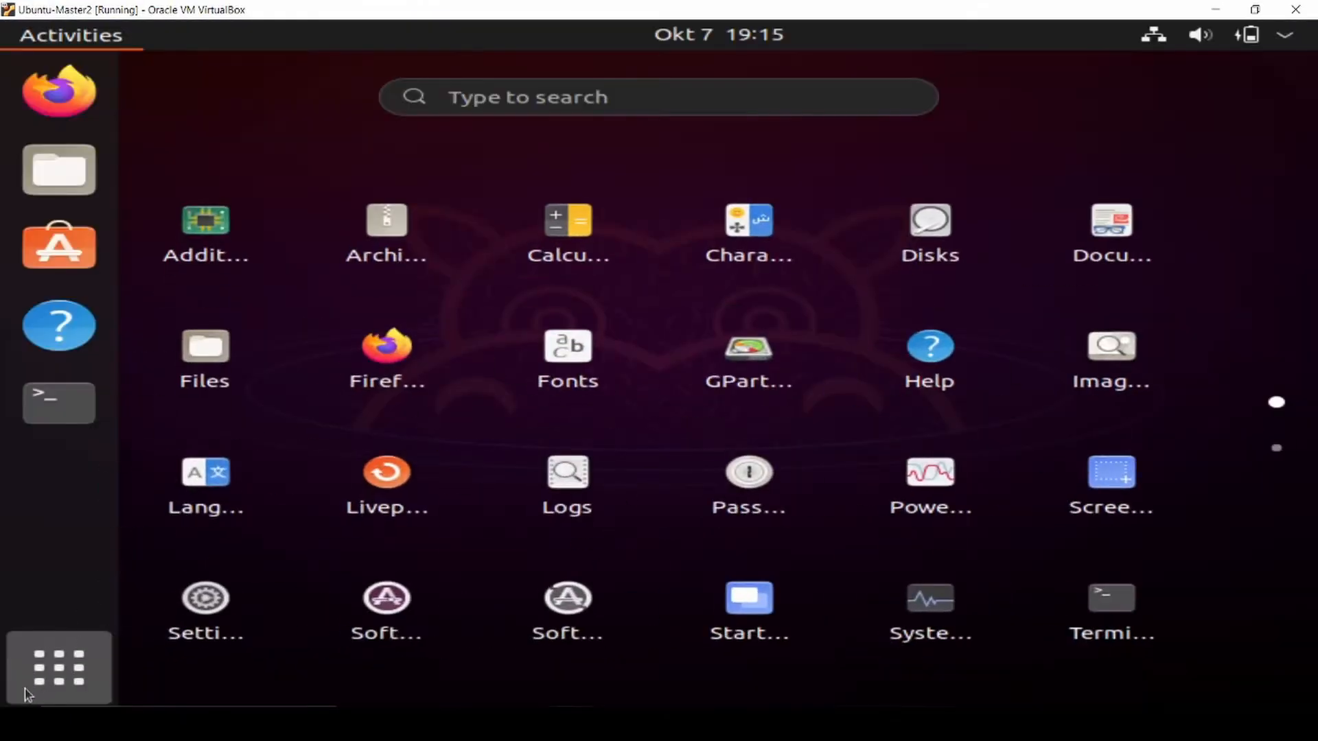
# Step: Search Ubuntu's installed applications for "disk" to find the Disks utility
pyautogui.click(658, 96)
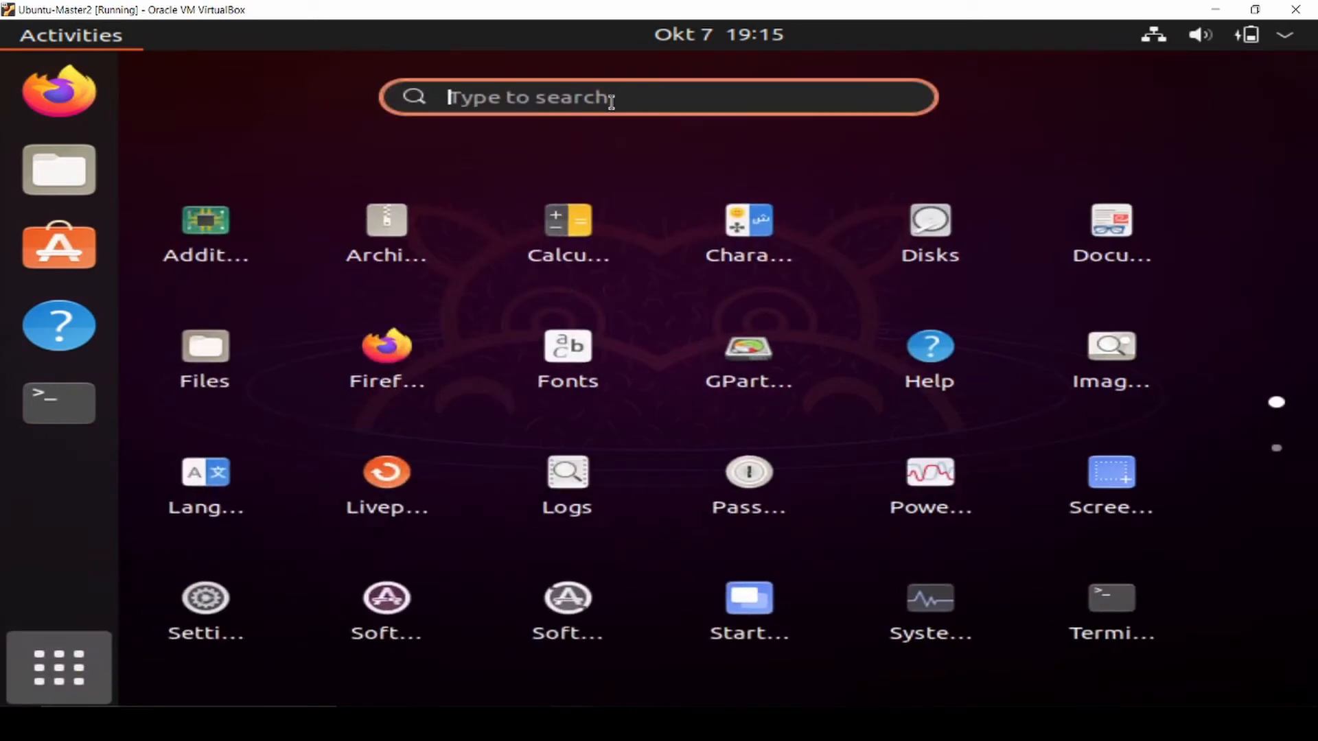
pyautogui.write('disk')
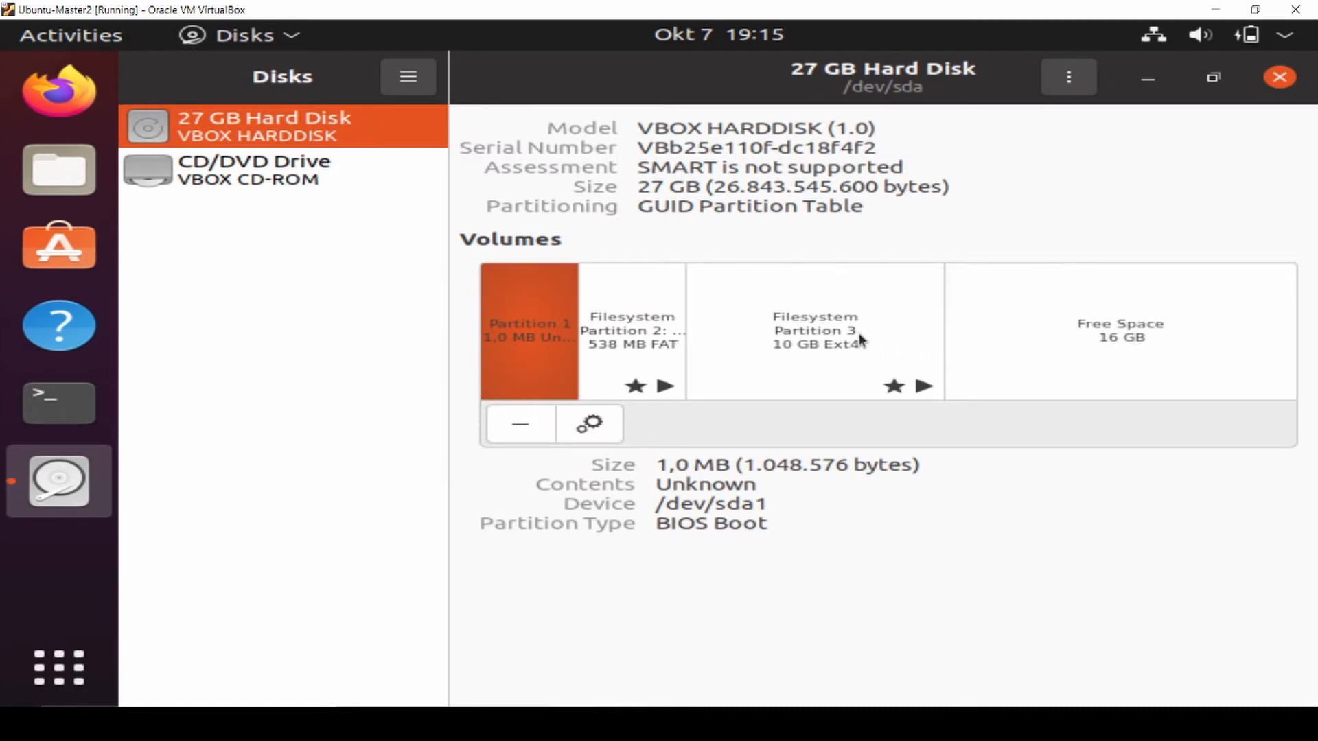
# Step: Select the 10 GB ext4 Partition 3 in Disks and bring up its resize settings
pyautogui.click(814, 331)
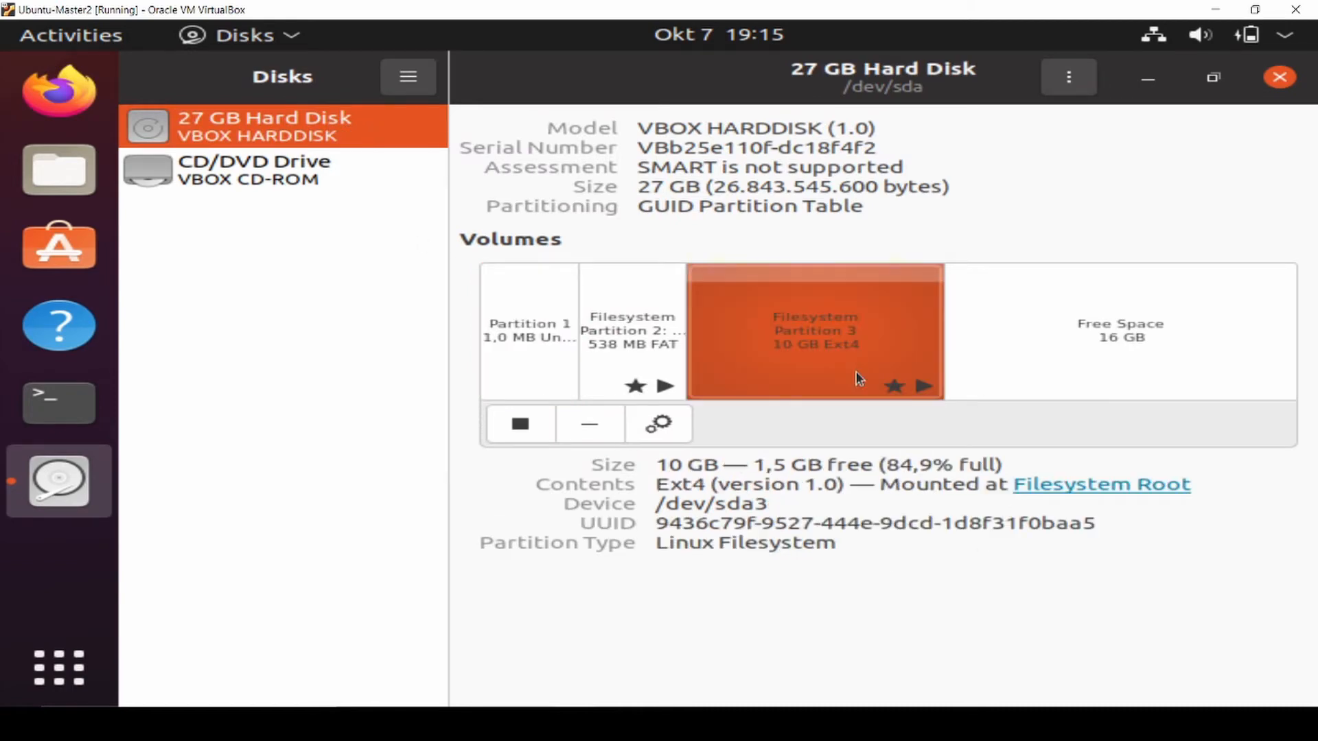
pyautogui.moveTo(1057, 343)
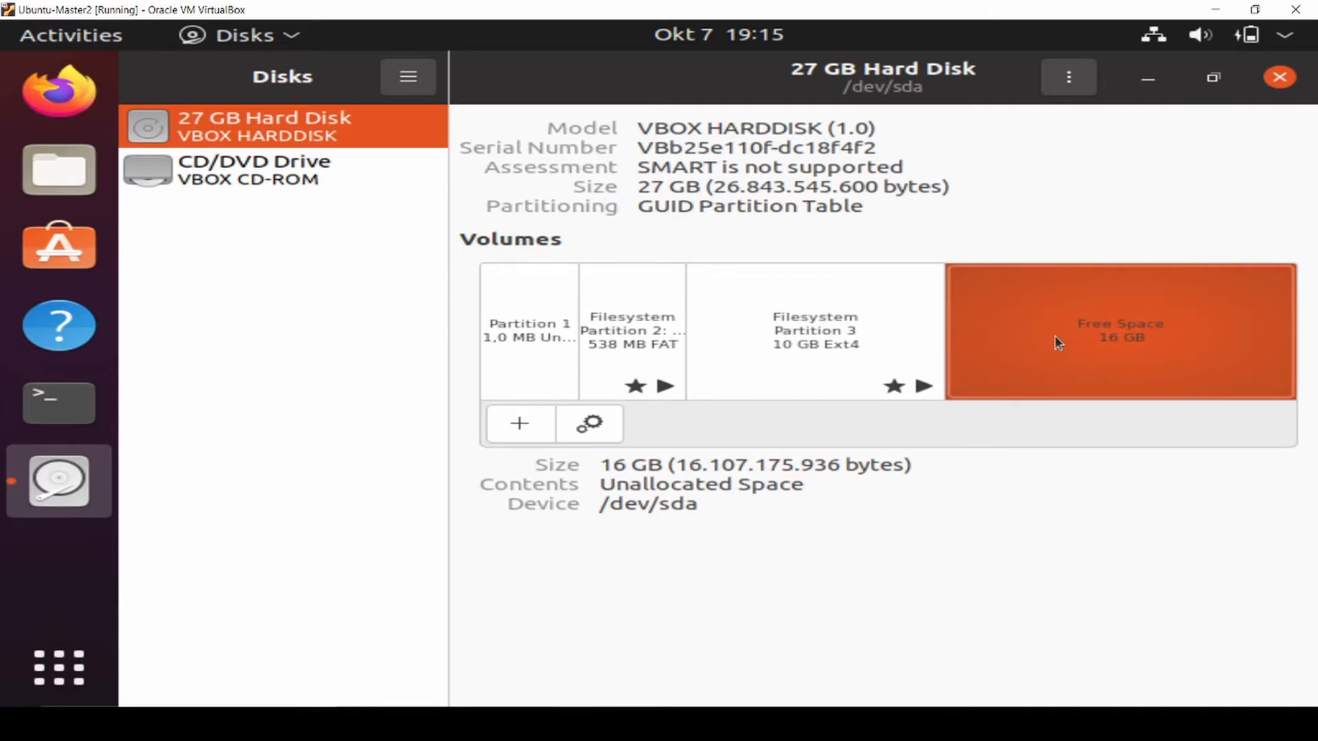
pyautogui.moveTo(924, 379)
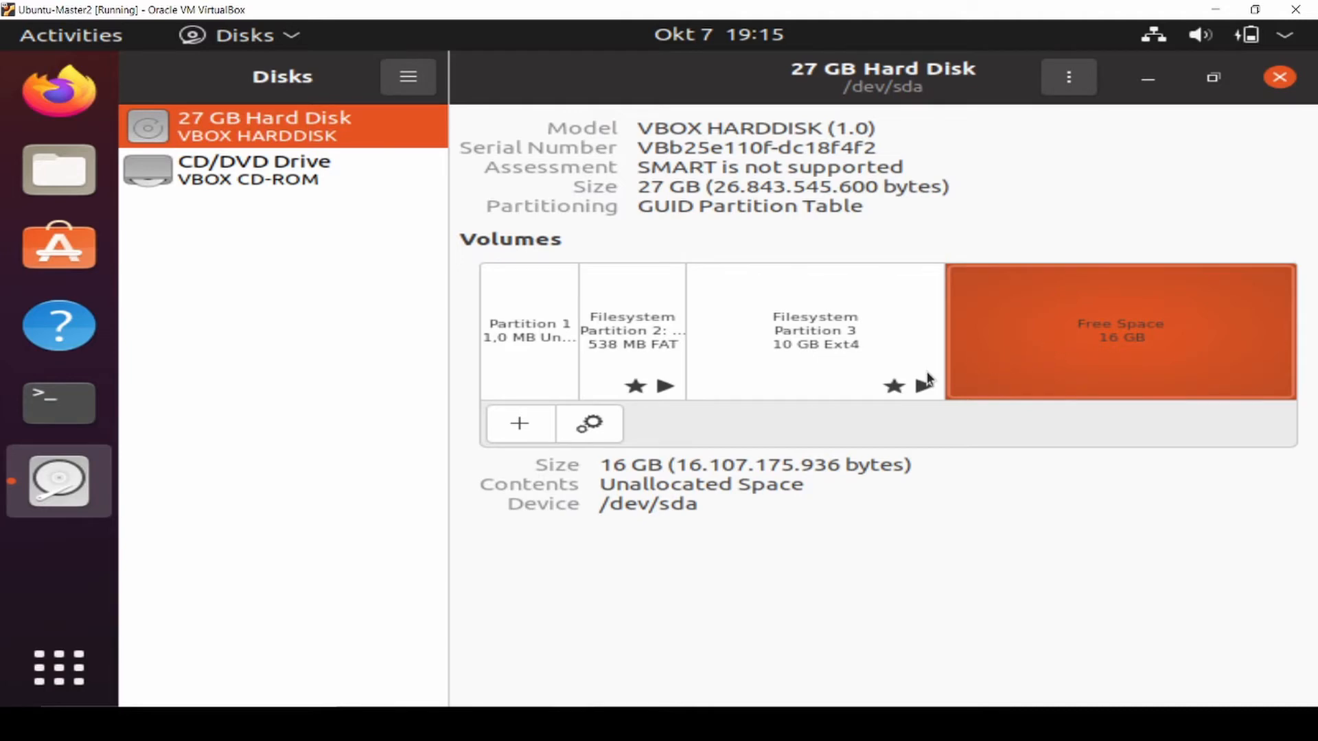
pyautogui.click(812, 331)
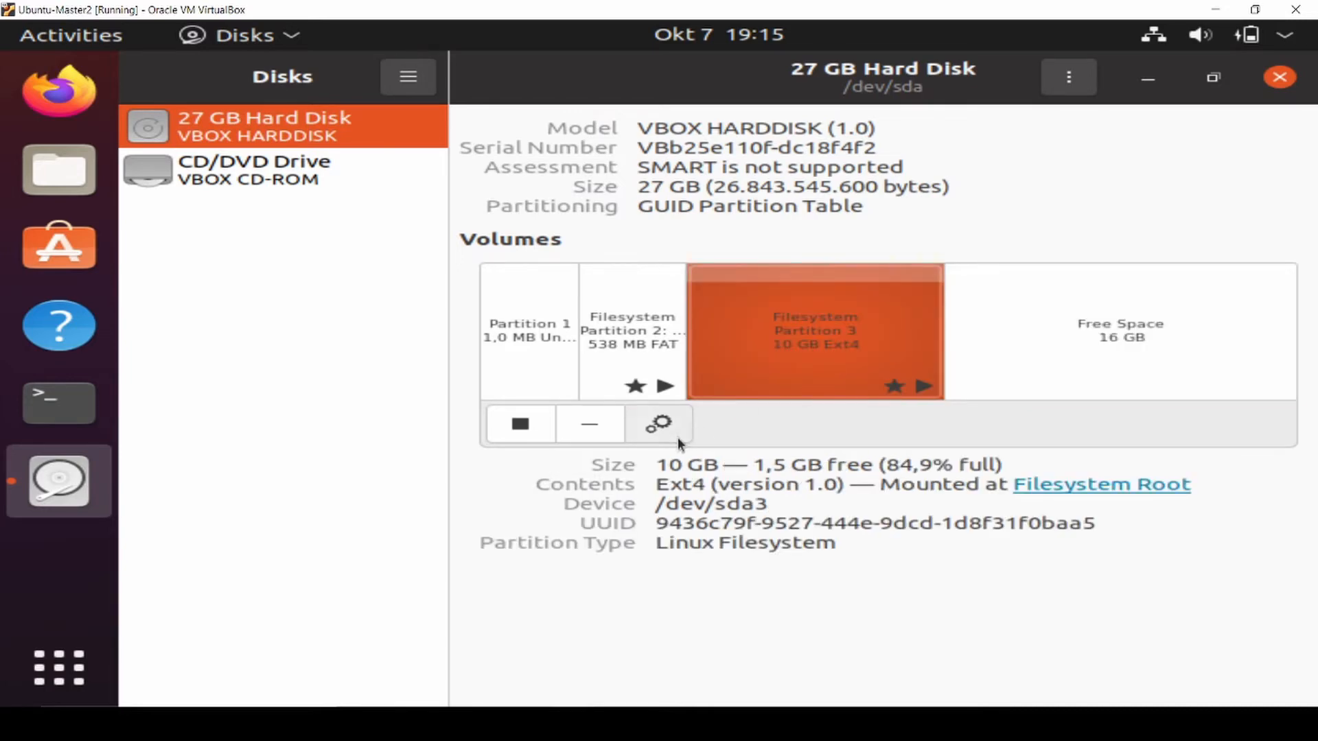
pyautogui.click(658, 424)
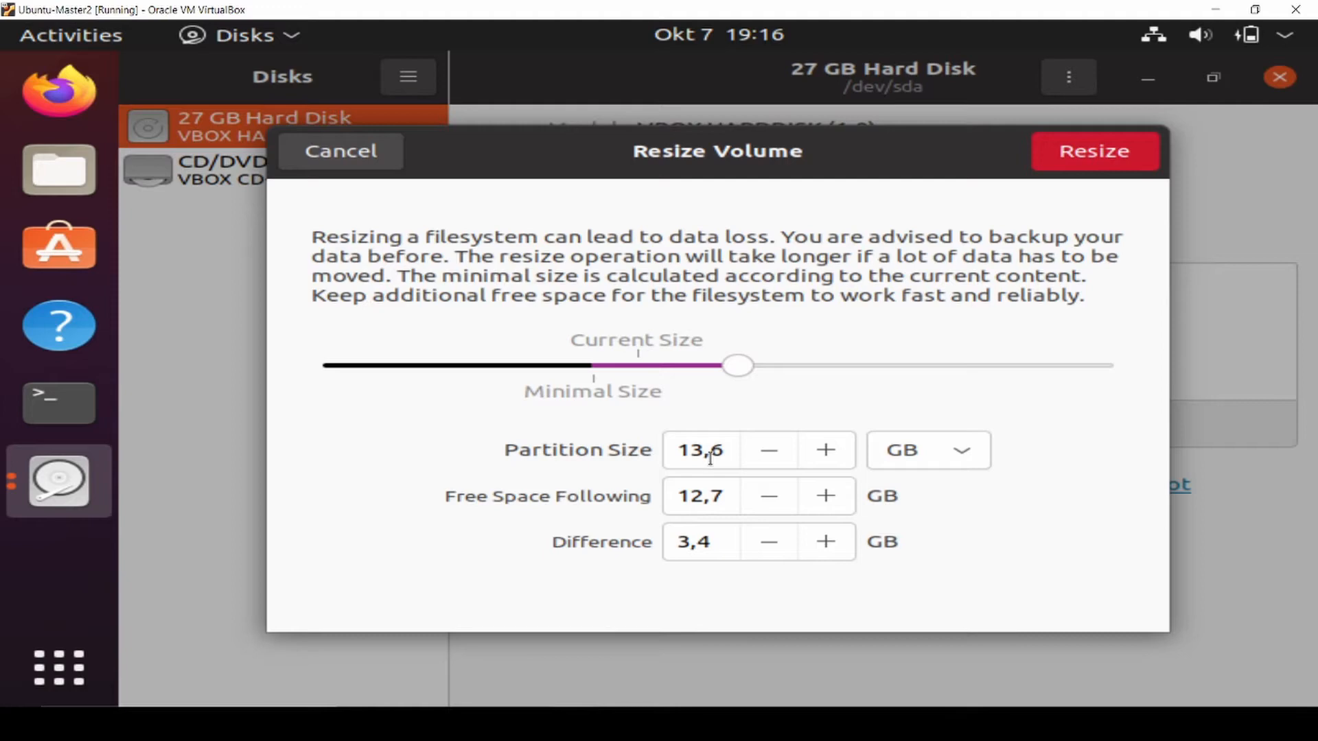
# Step: Grow Partition 3 to the maximum 25.3 GB and authenticate; Disks reports an error resizing /dev/sda3
pyautogui.click(700, 450)
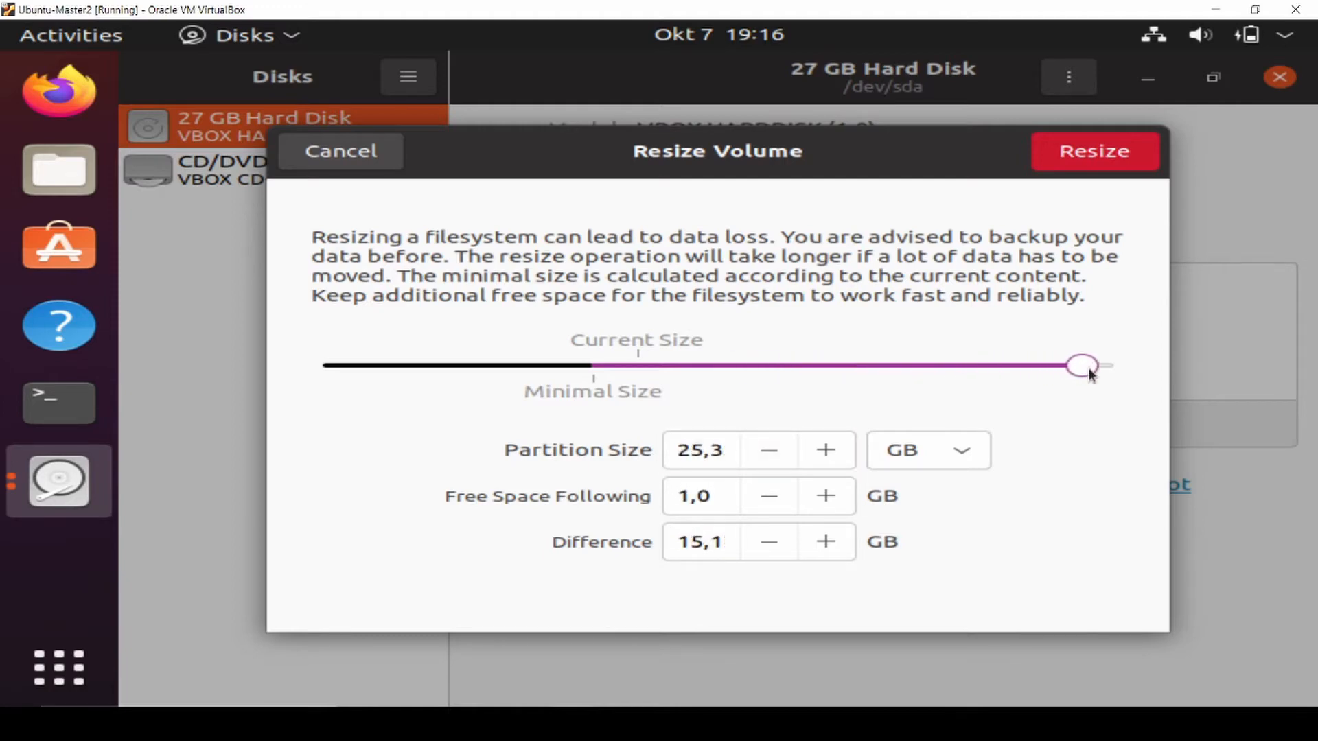
pyautogui.click(1093, 151)
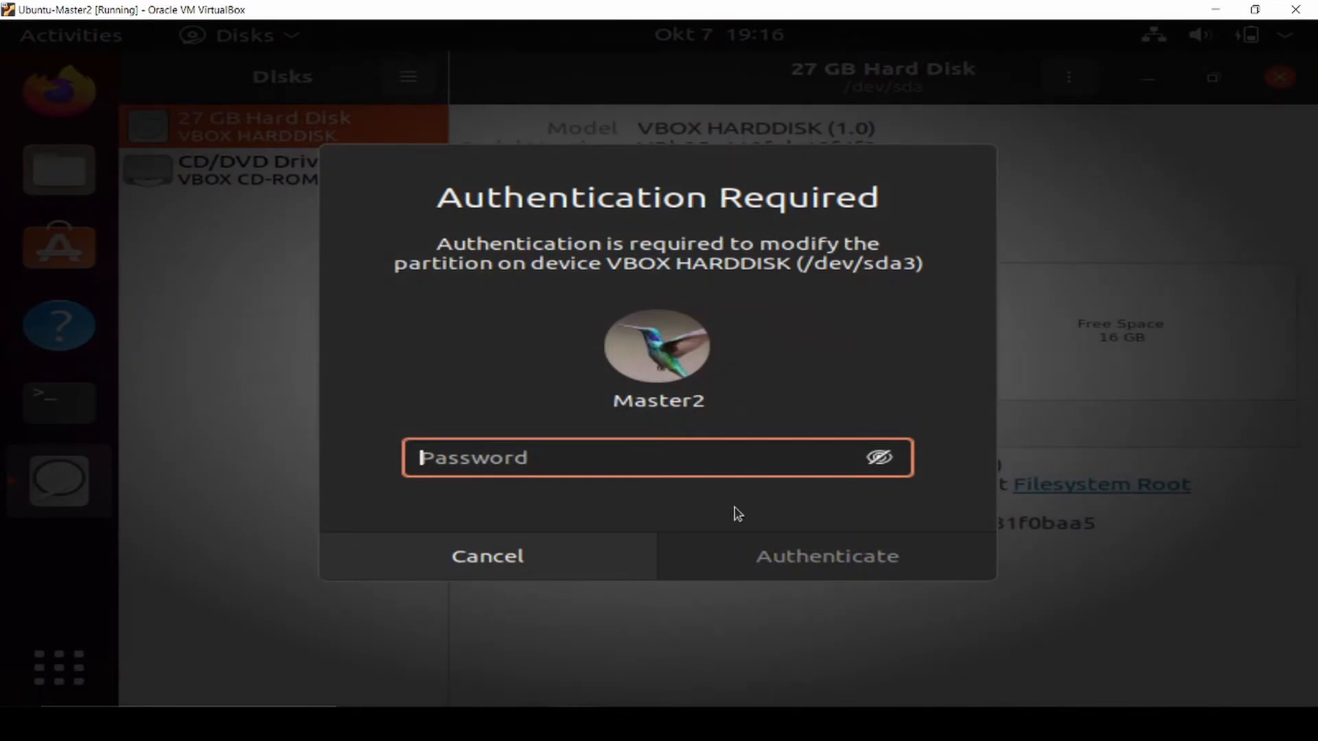
pyautogui.write('password')
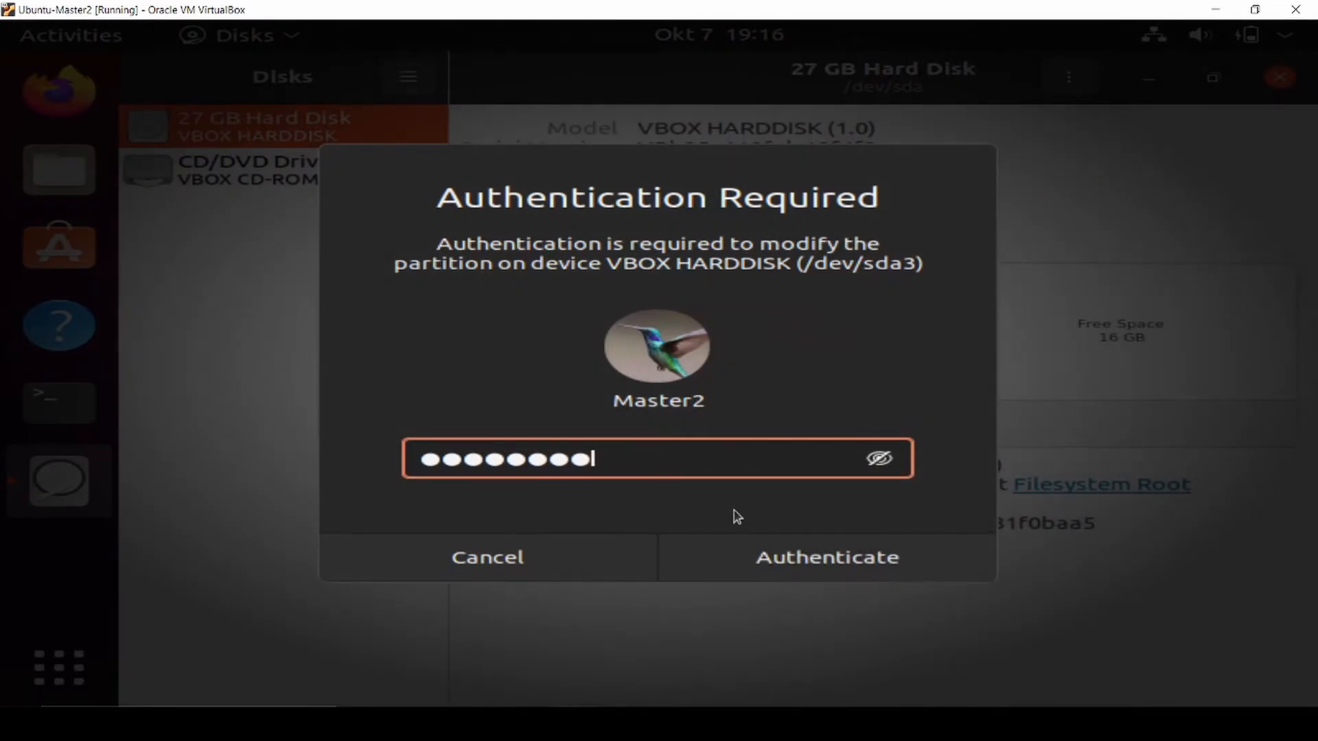
pyautogui.click(824, 557)
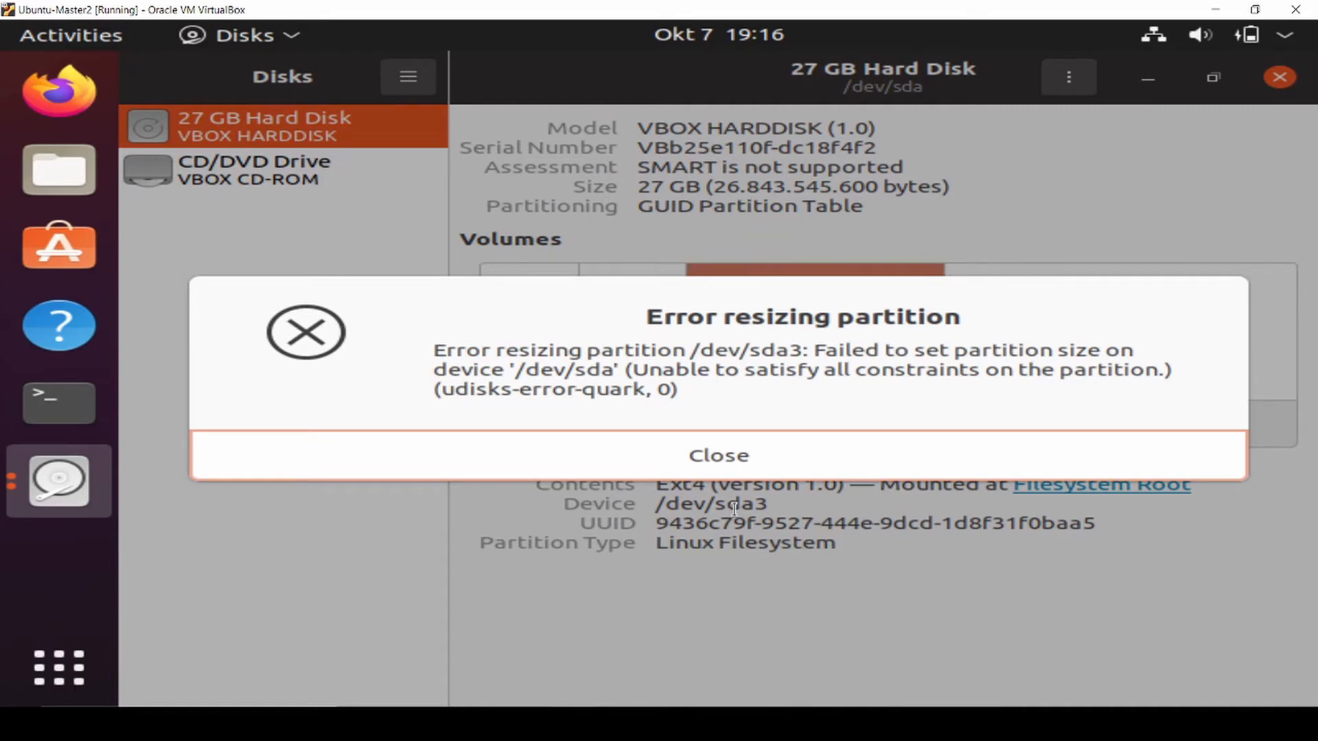
pyautogui.moveTo(699, 466)
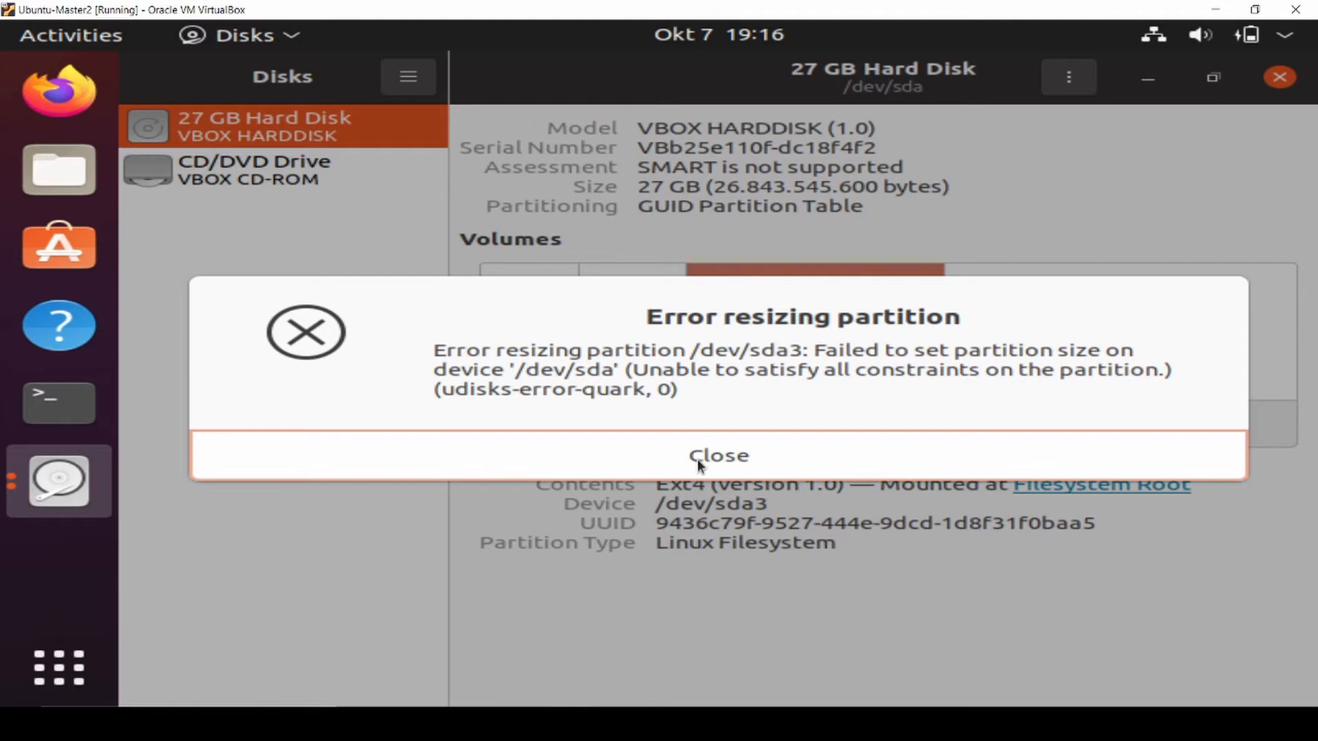
# Step: Dismiss the error, start a terminal, become root with sudo su and clear the screen
pyautogui.click(717, 455)
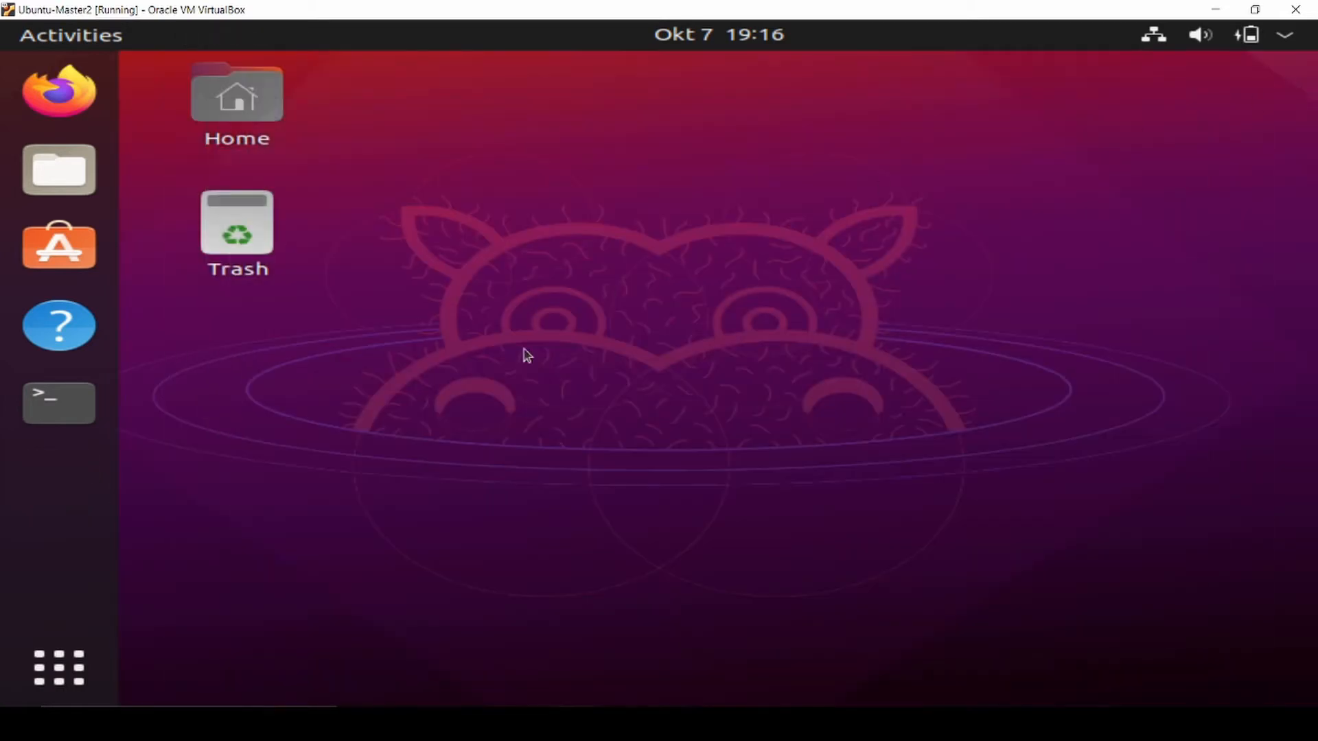
pyautogui.moveTo(96, 412)
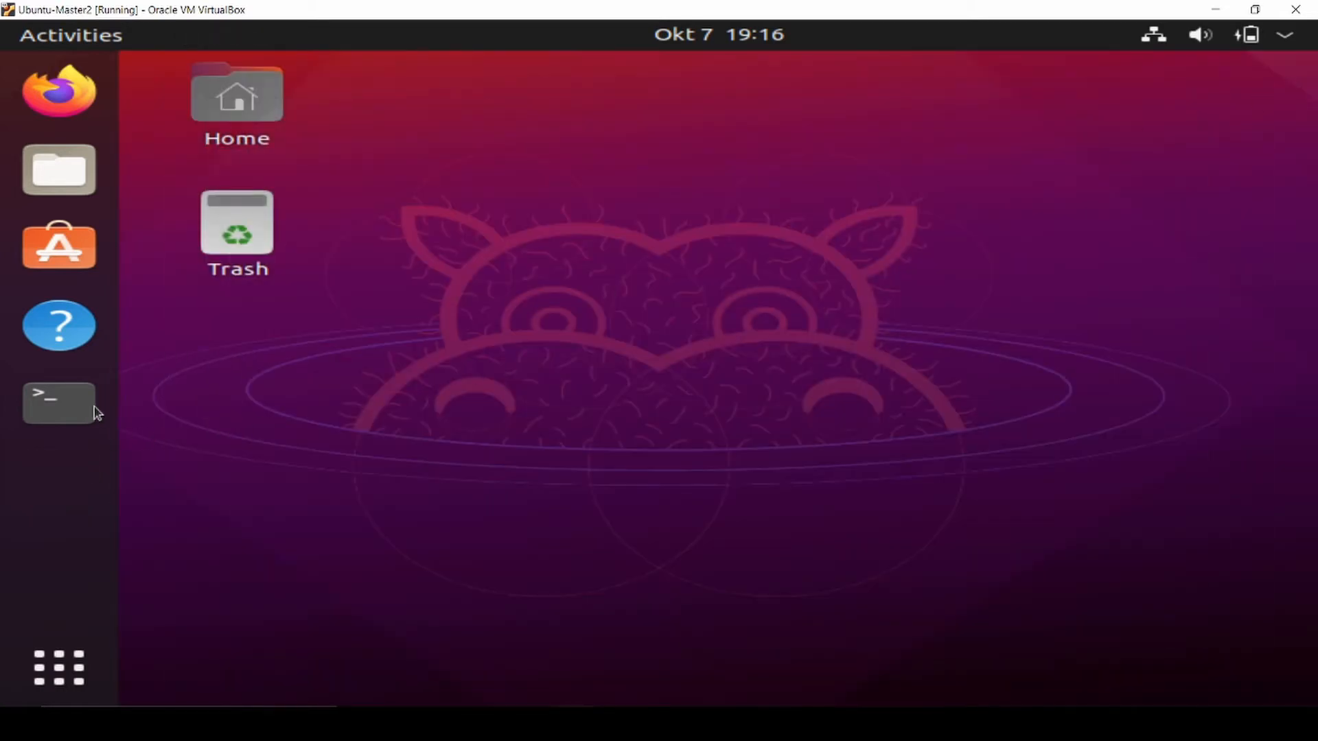
pyautogui.click(57, 403)
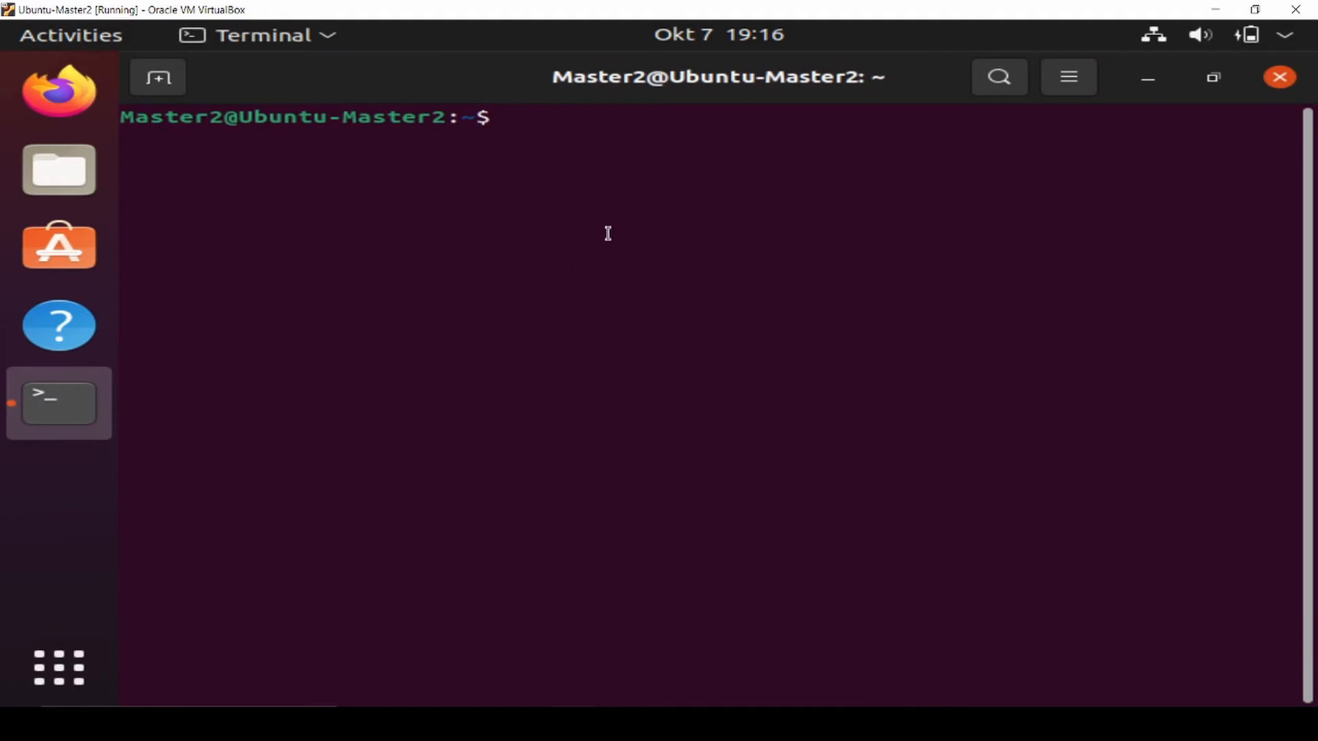
pyautogui.write('sudo su')
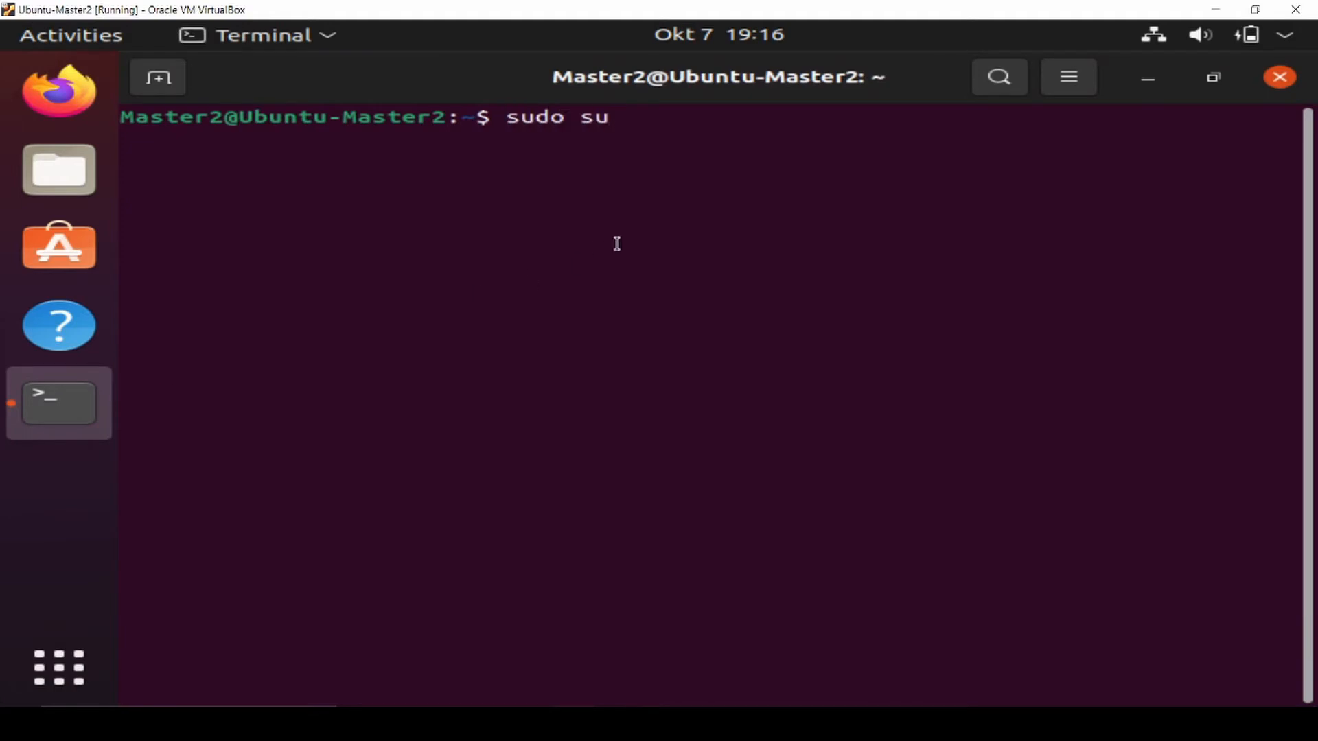
pyautogui.press('Return')
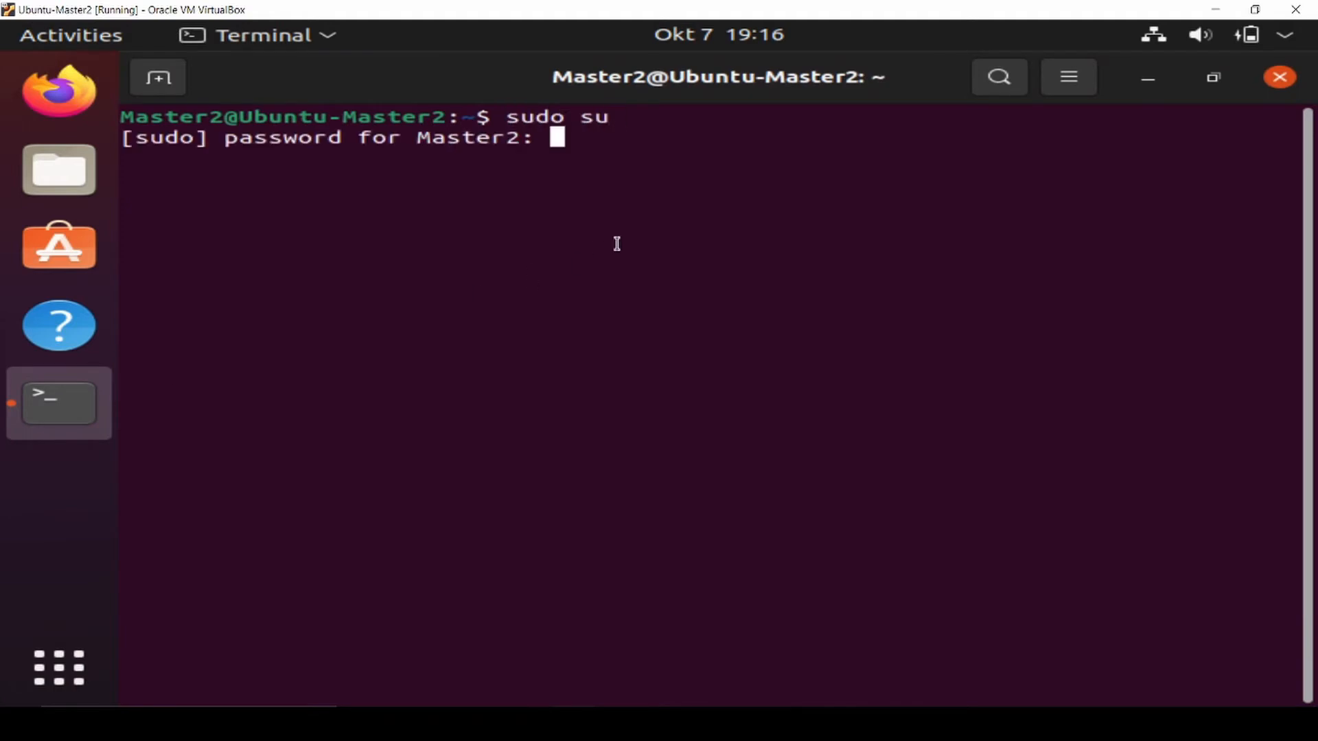
pyautogui.write('clear')
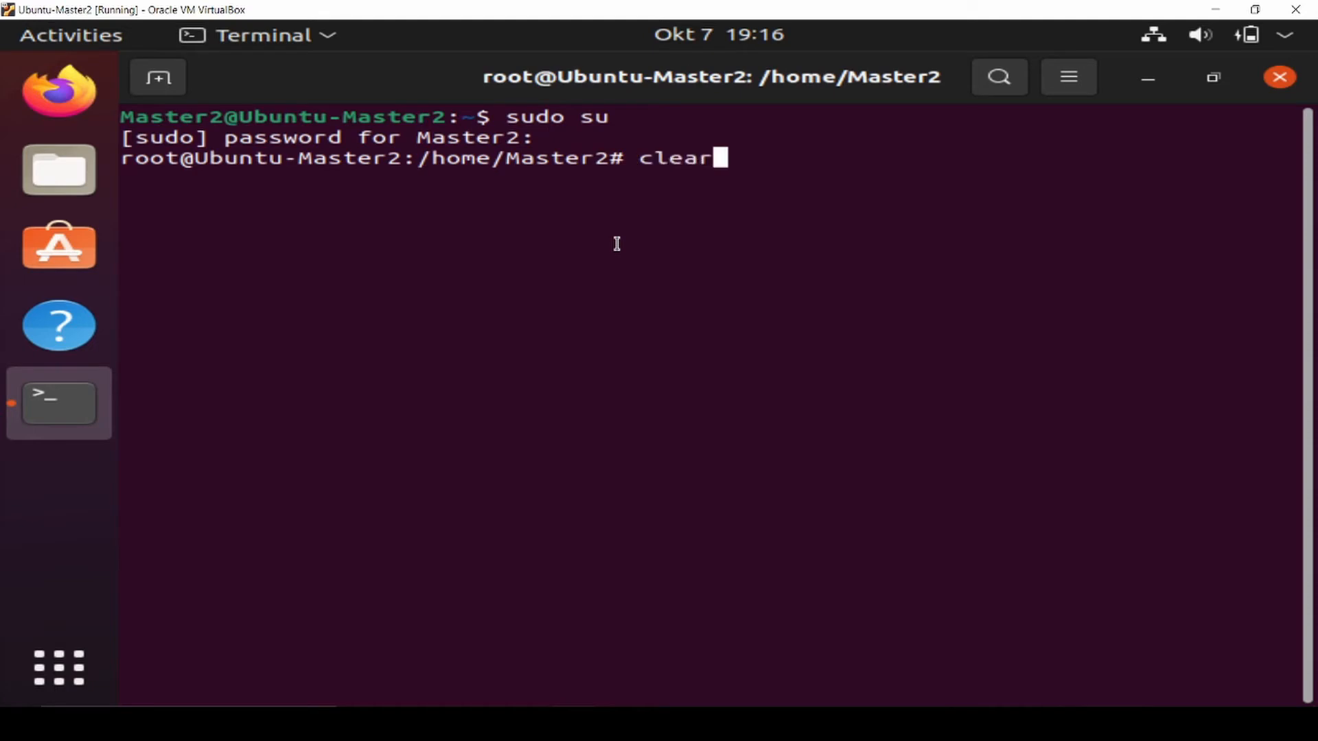
pyautogui.press('Return')
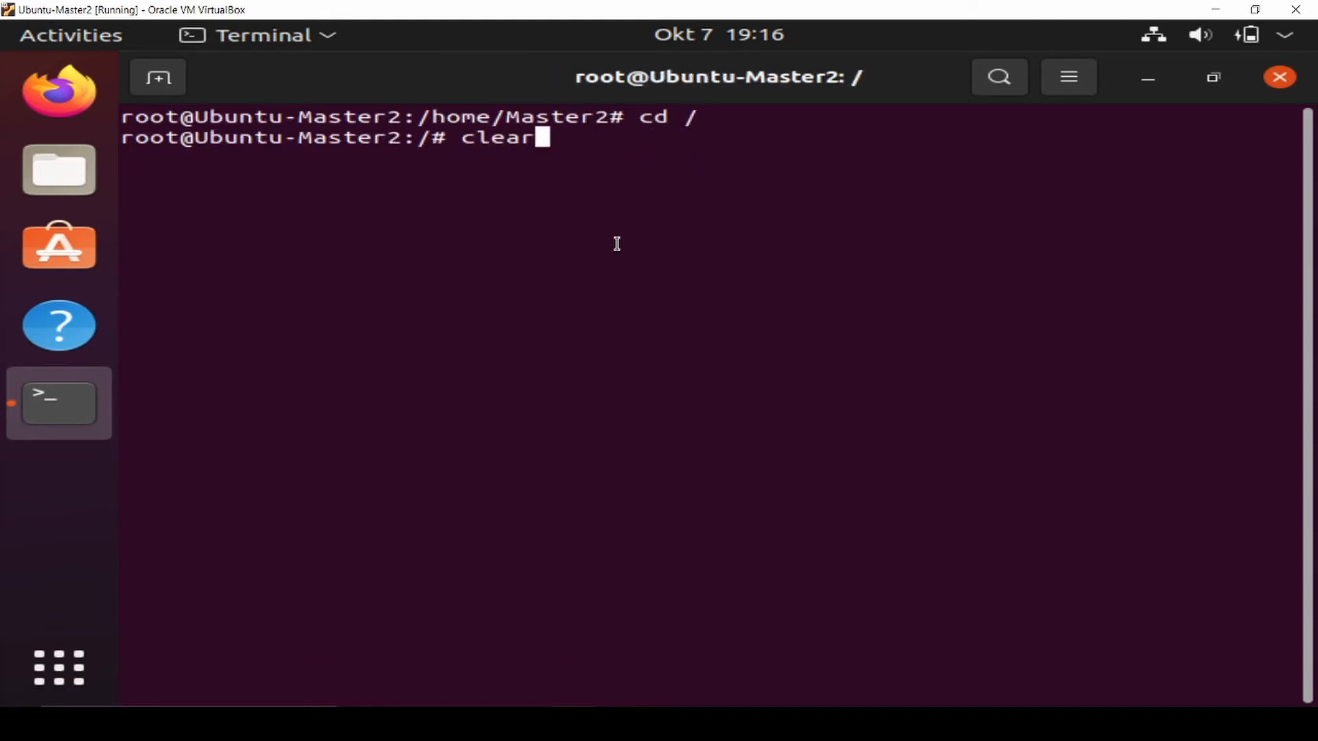
pyautogui.press('Return')
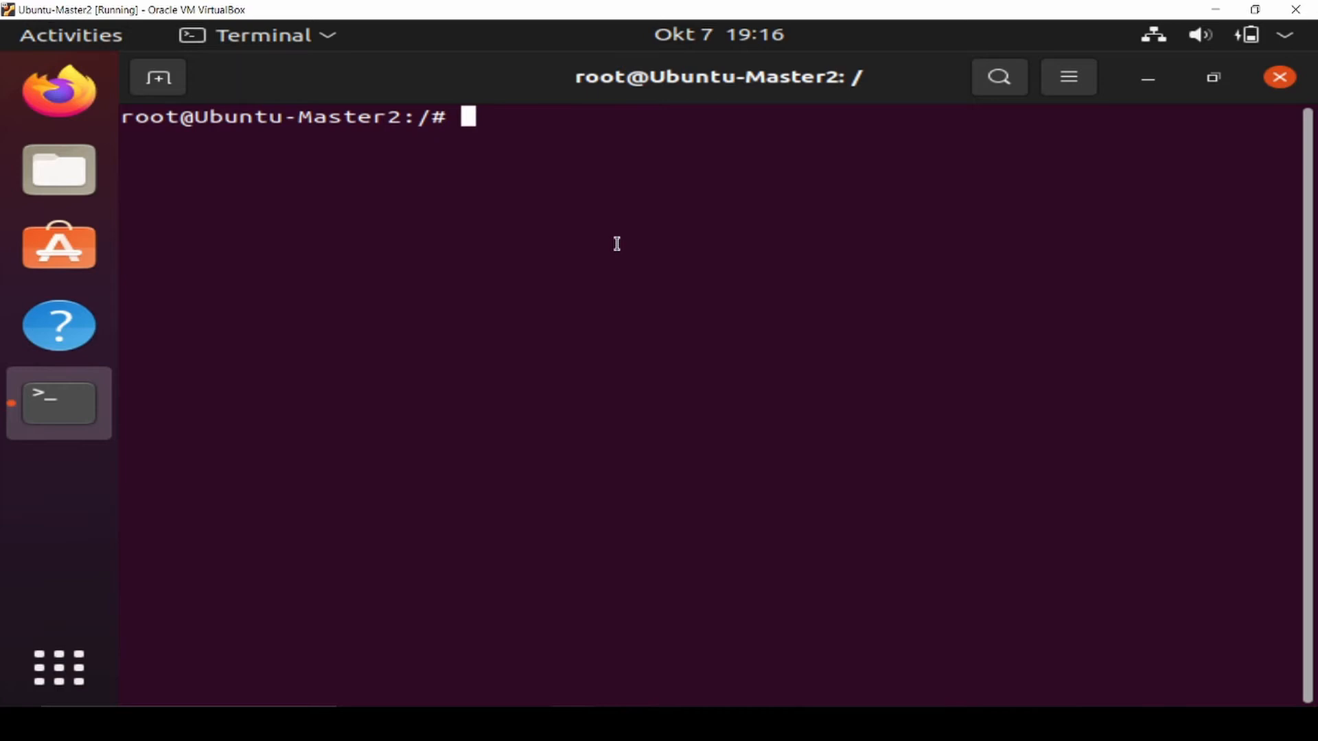
# Step: Run apt-get install -y gparted; it reports gparted is already the newest version
pyautogui.write('apt-get')
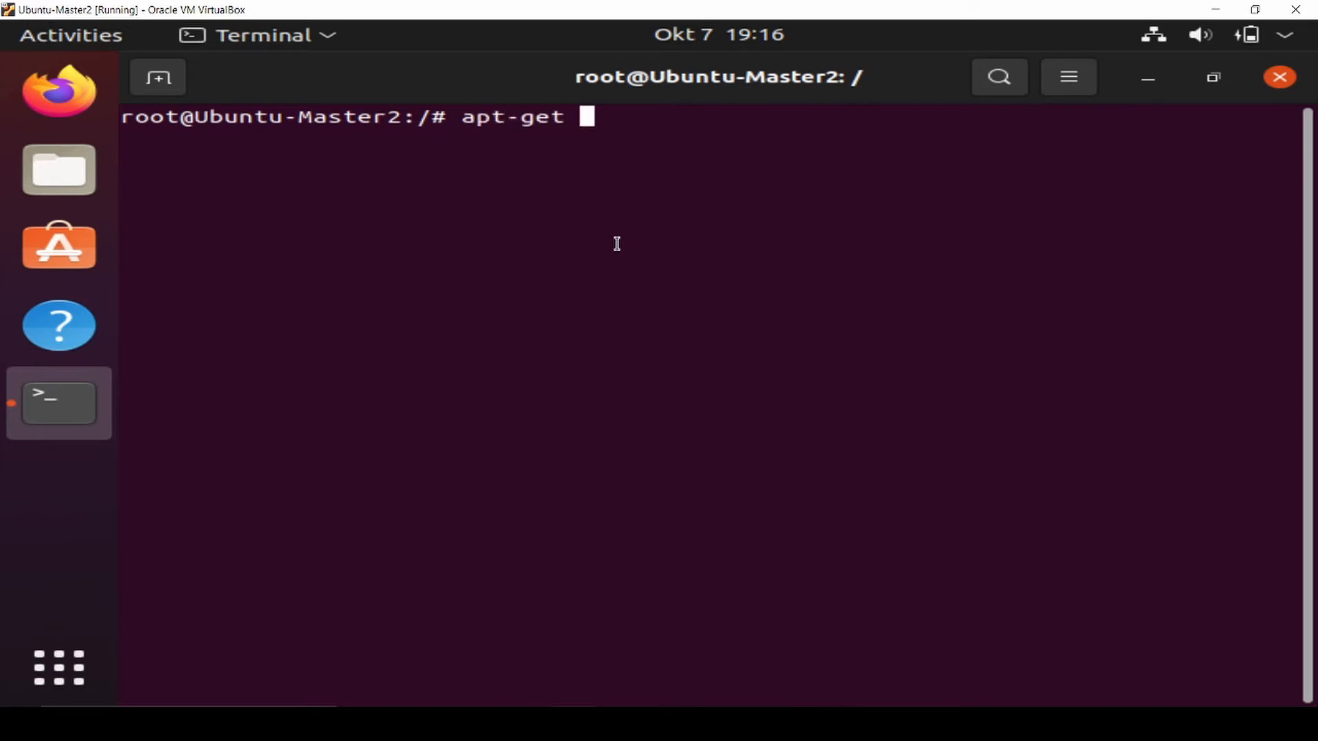
pyautogui.write('install')
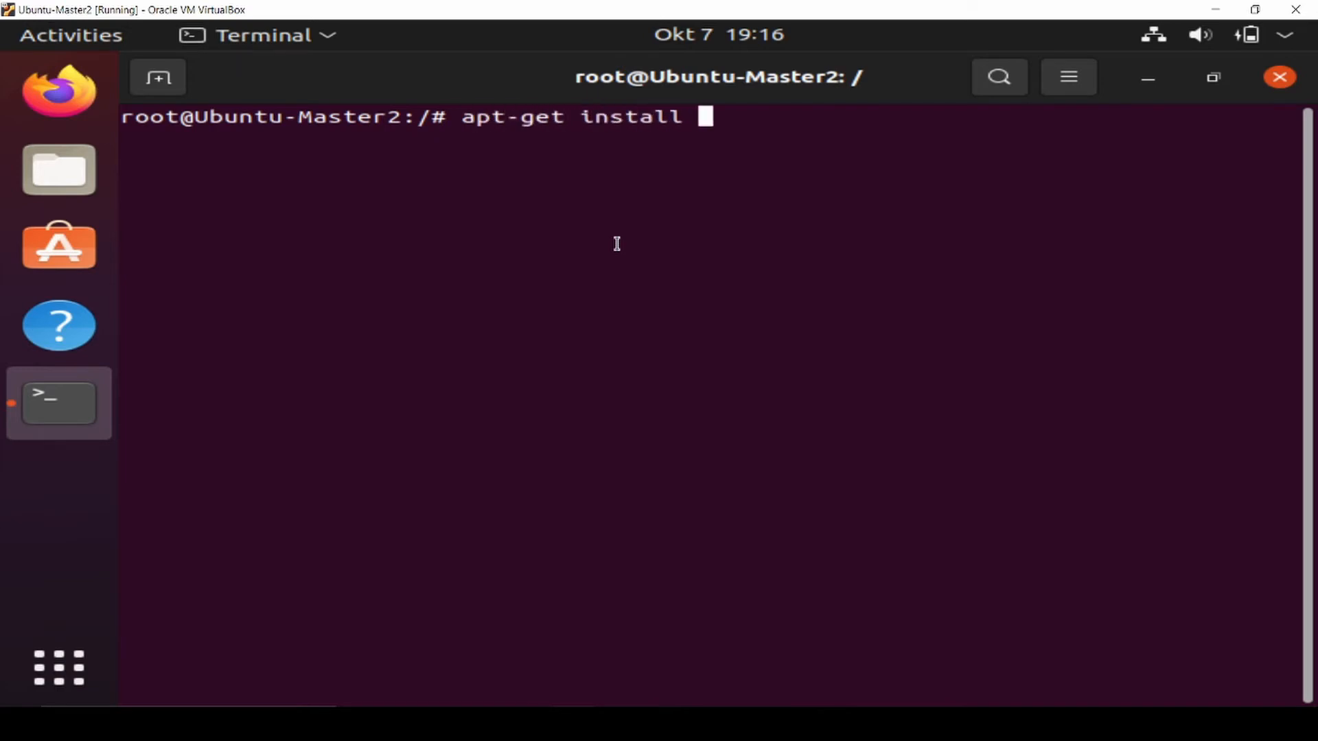
pyautogui.write('-y gp')
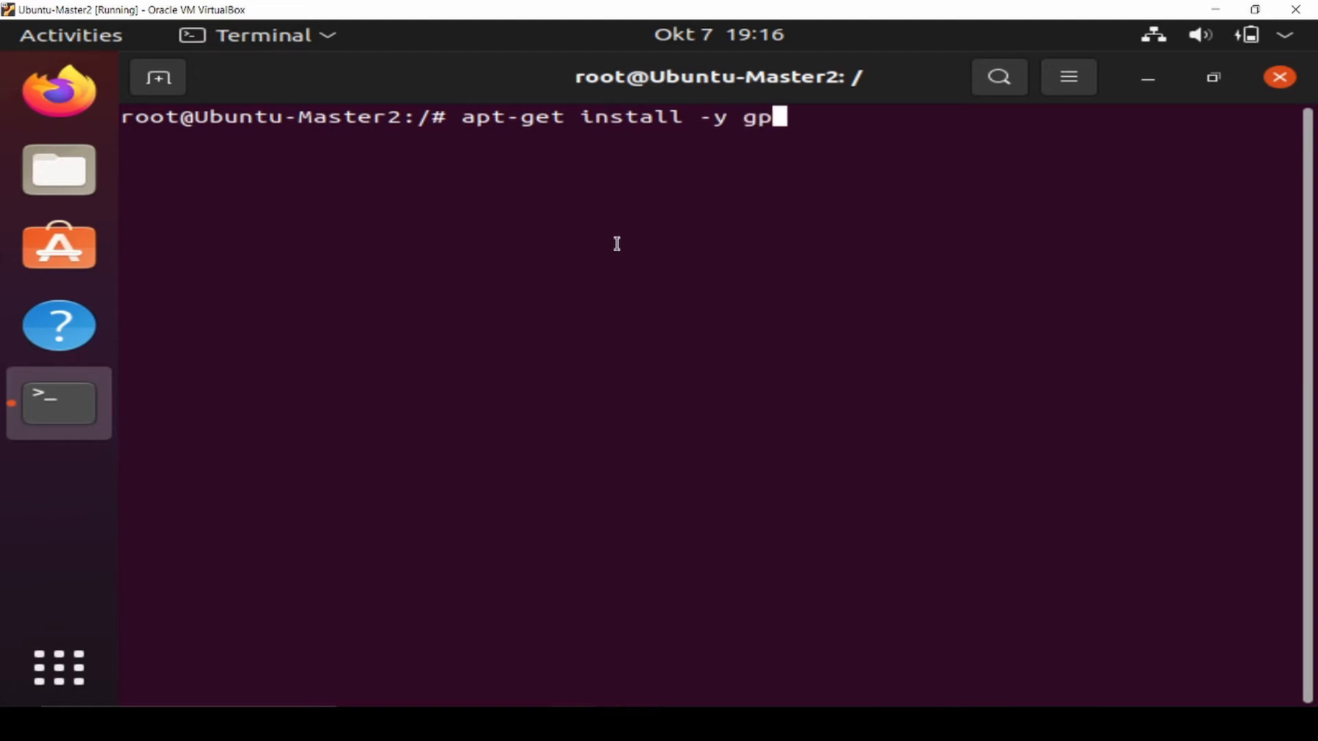
pyautogui.write('arted')
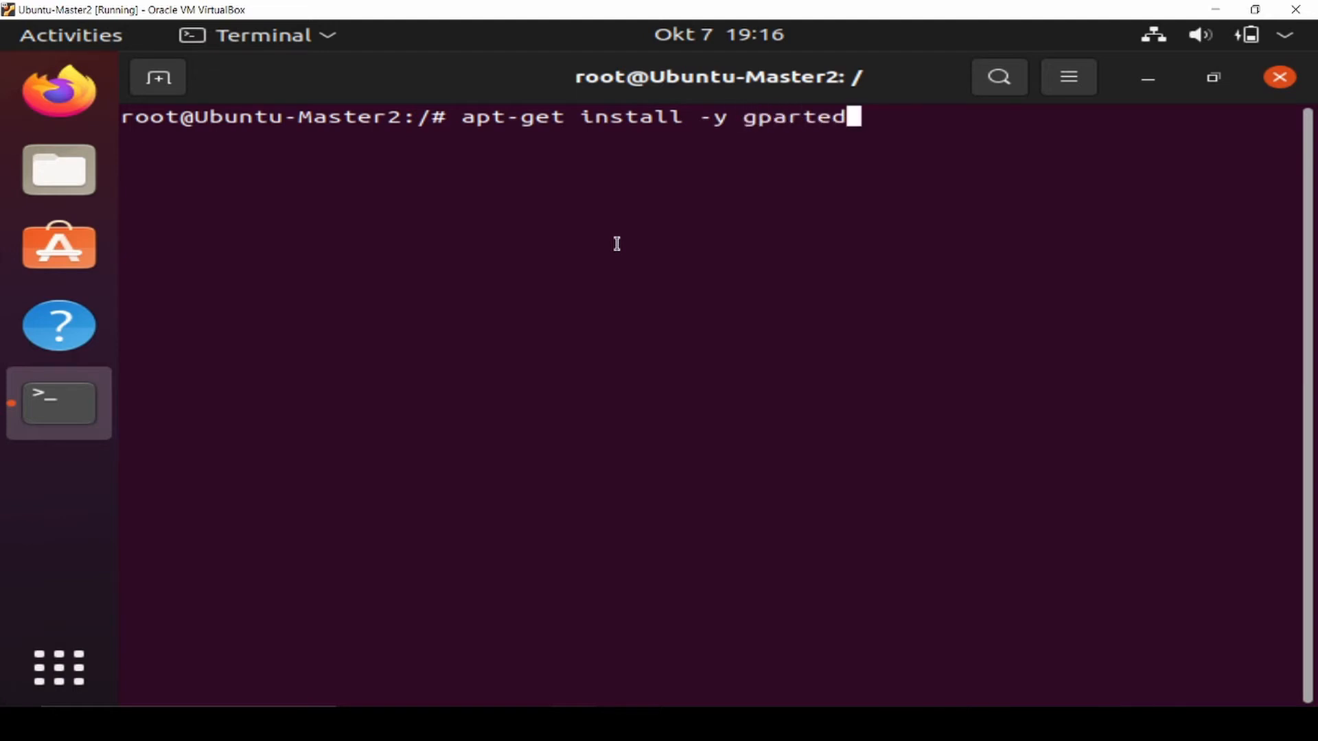
pyautogui.press('Return')
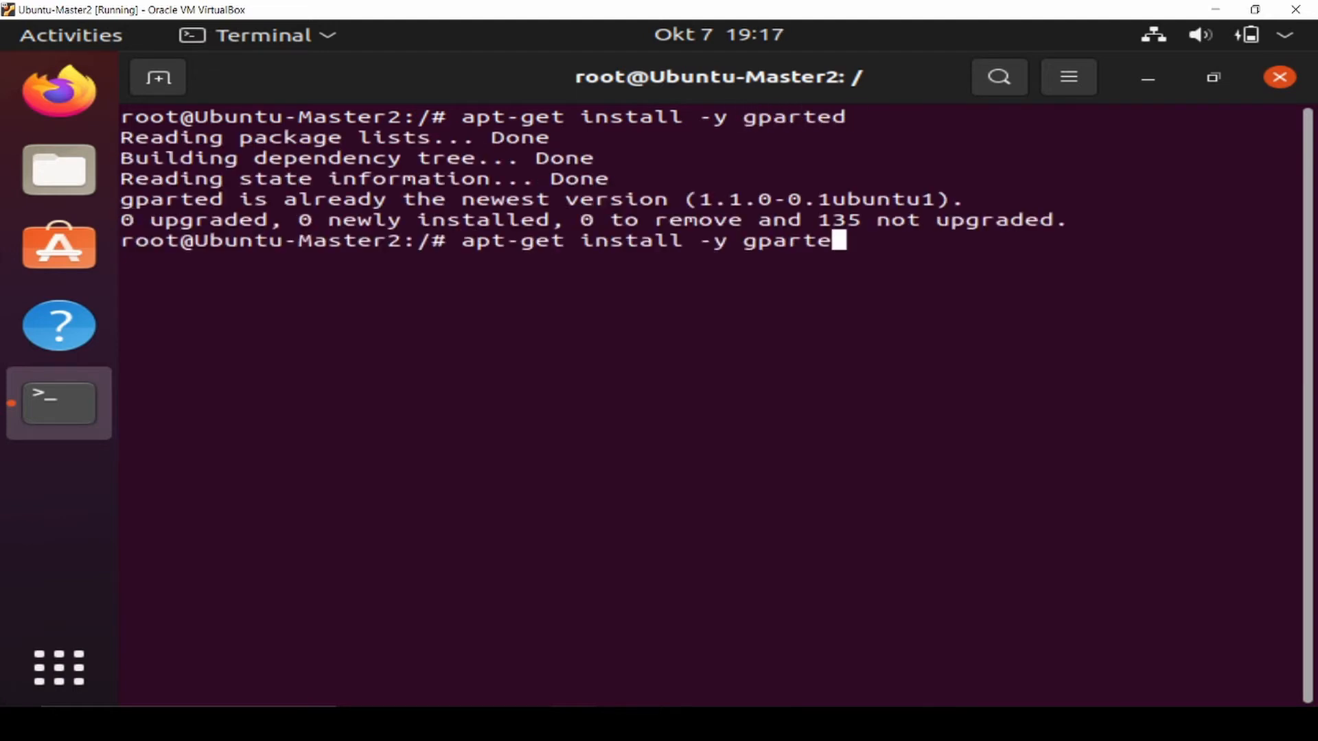
pyautogui.press('ctrl+c')
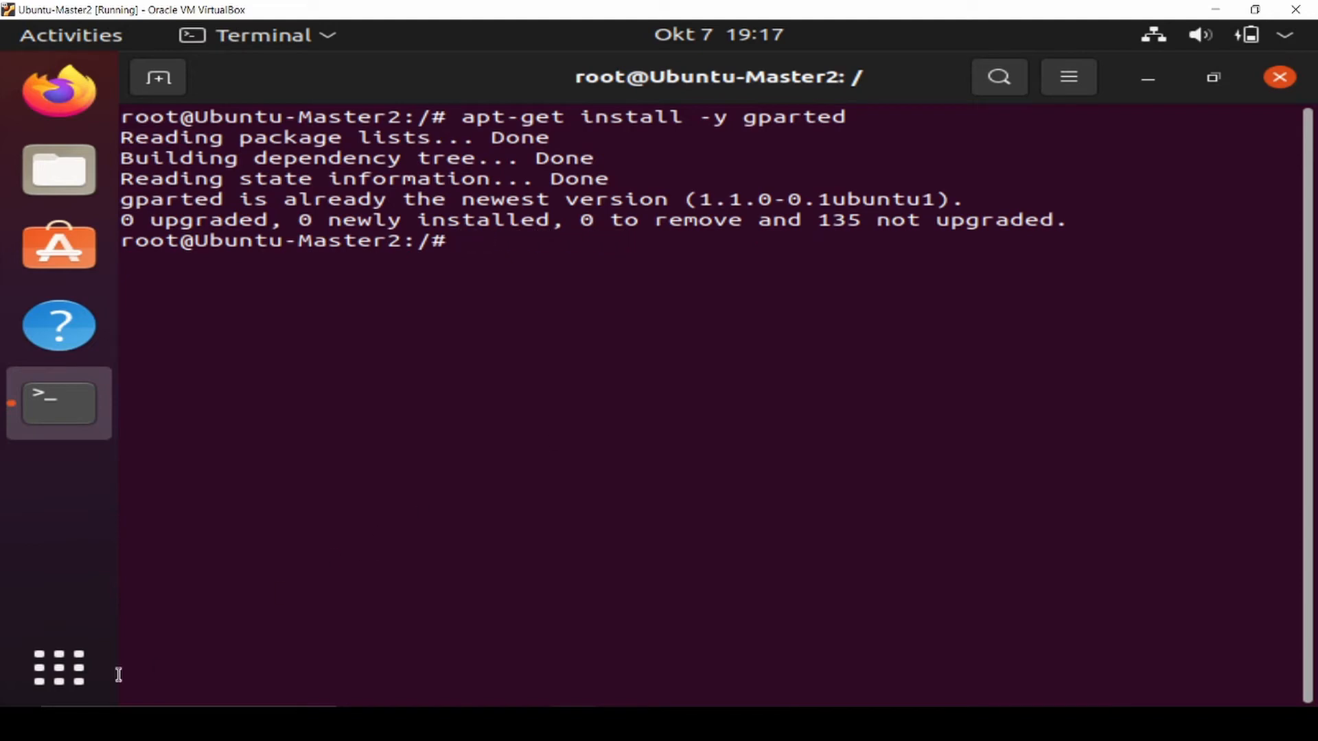
# Step: Launch GParted from the application overview and authenticate to run it as root
pyautogui.click(58, 667)
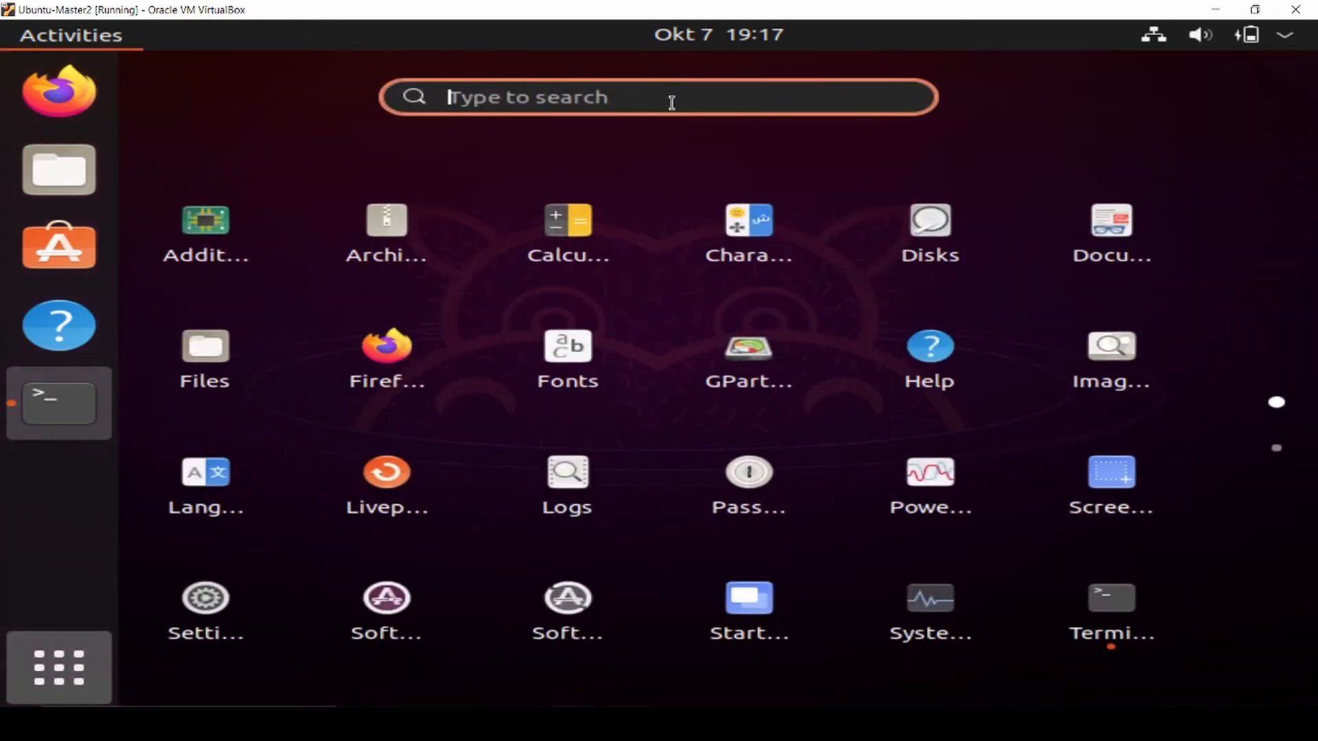
pyautogui.write('gpl')
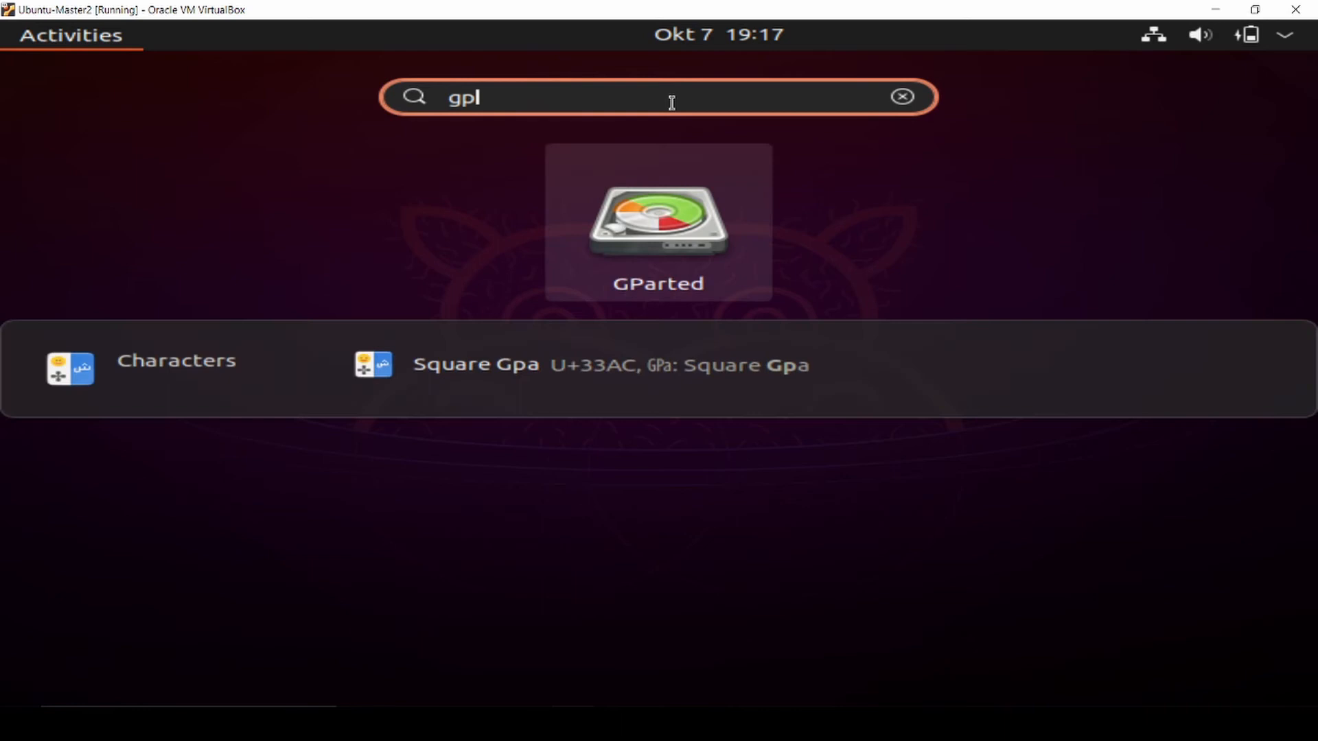
pyautogui.moveTo(637, 305)
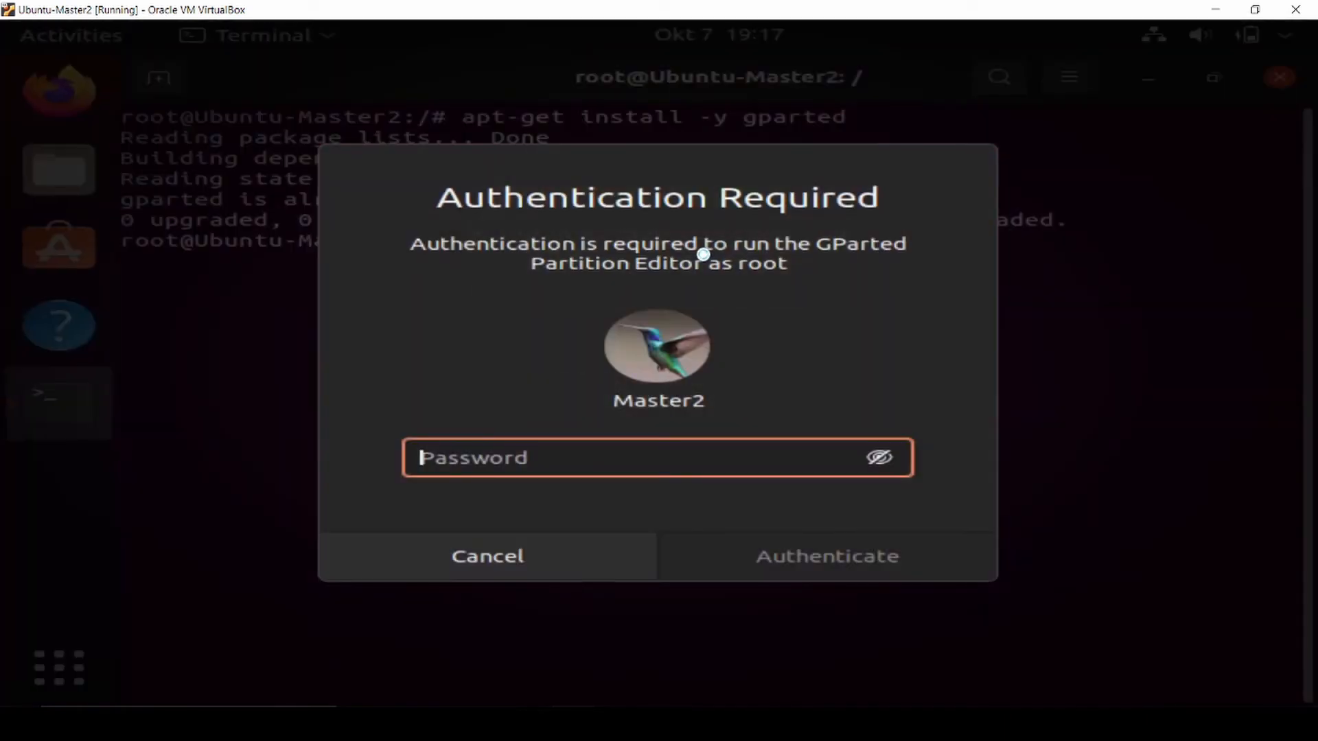
pyautogui.write('password')
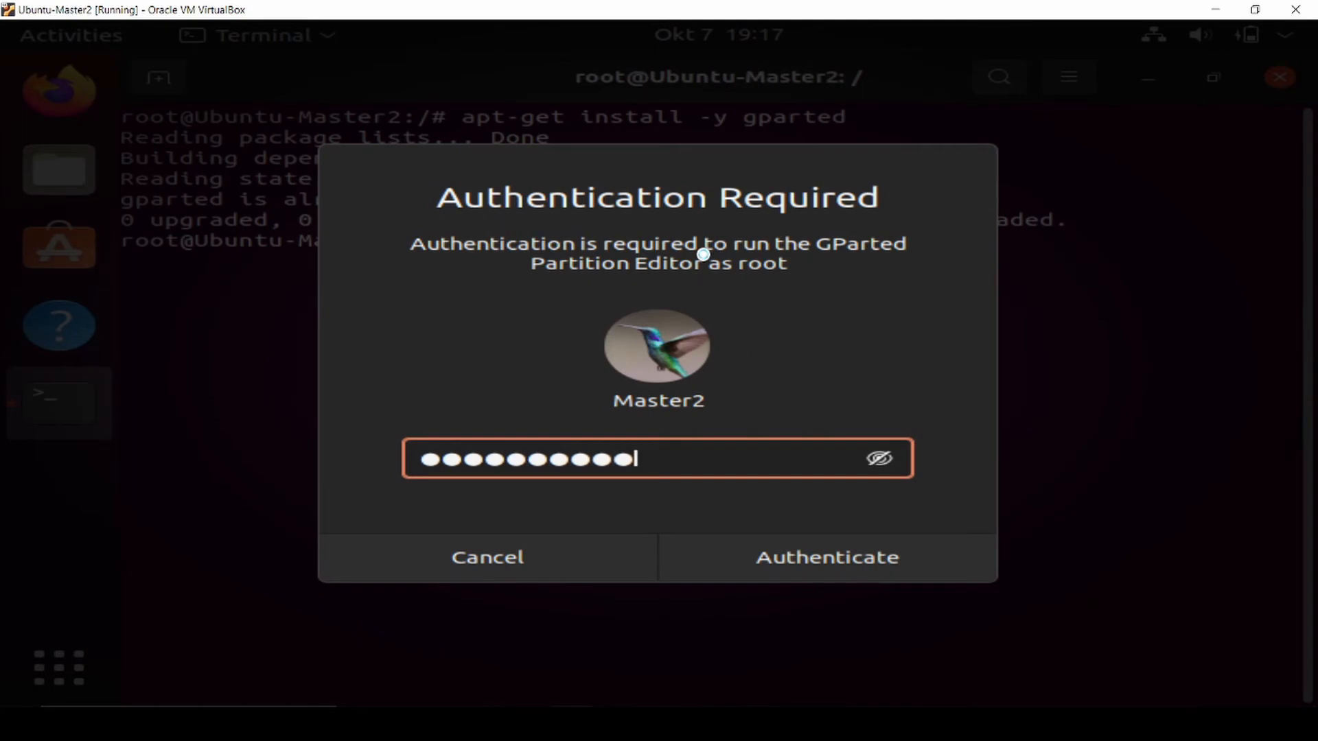
pyautogui.click(824, 557)
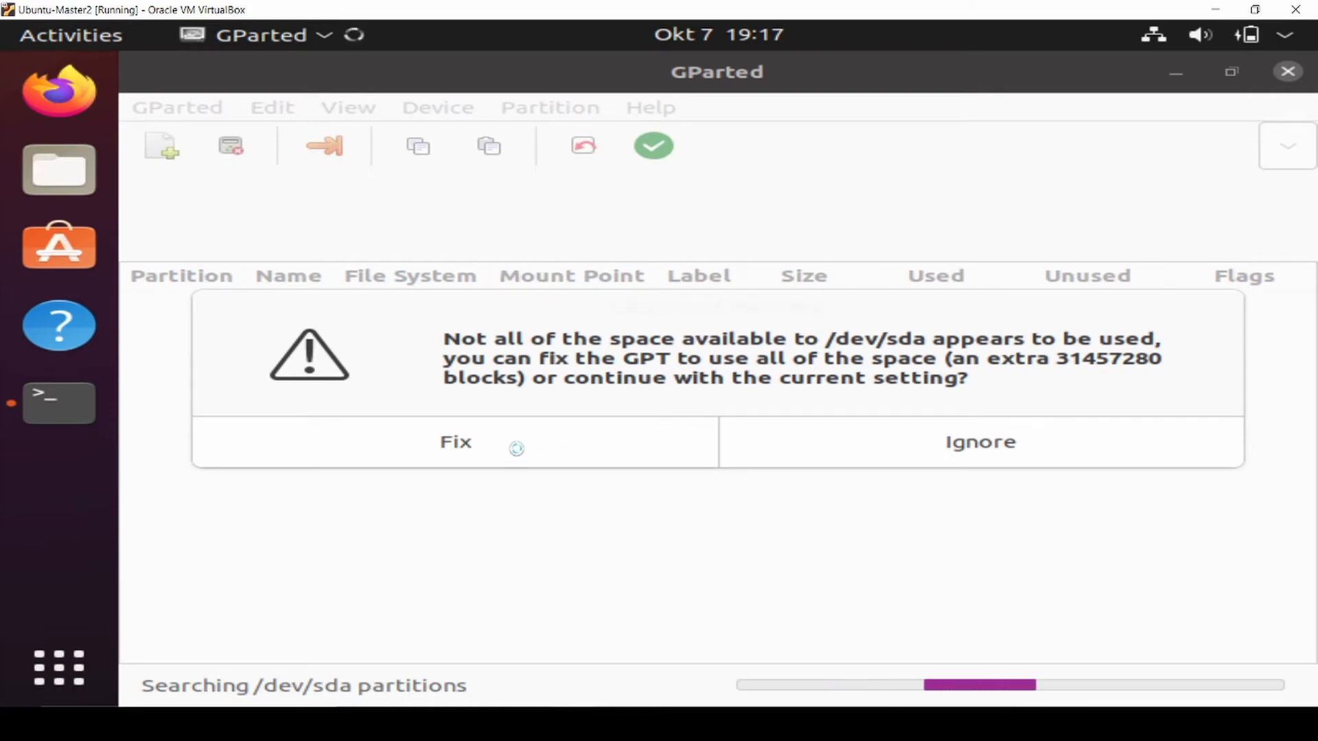
# Step: Fix the GPT so 15.00 GiB unallocated space appears after /dev/sda3
pyautogui.click(456, 442)
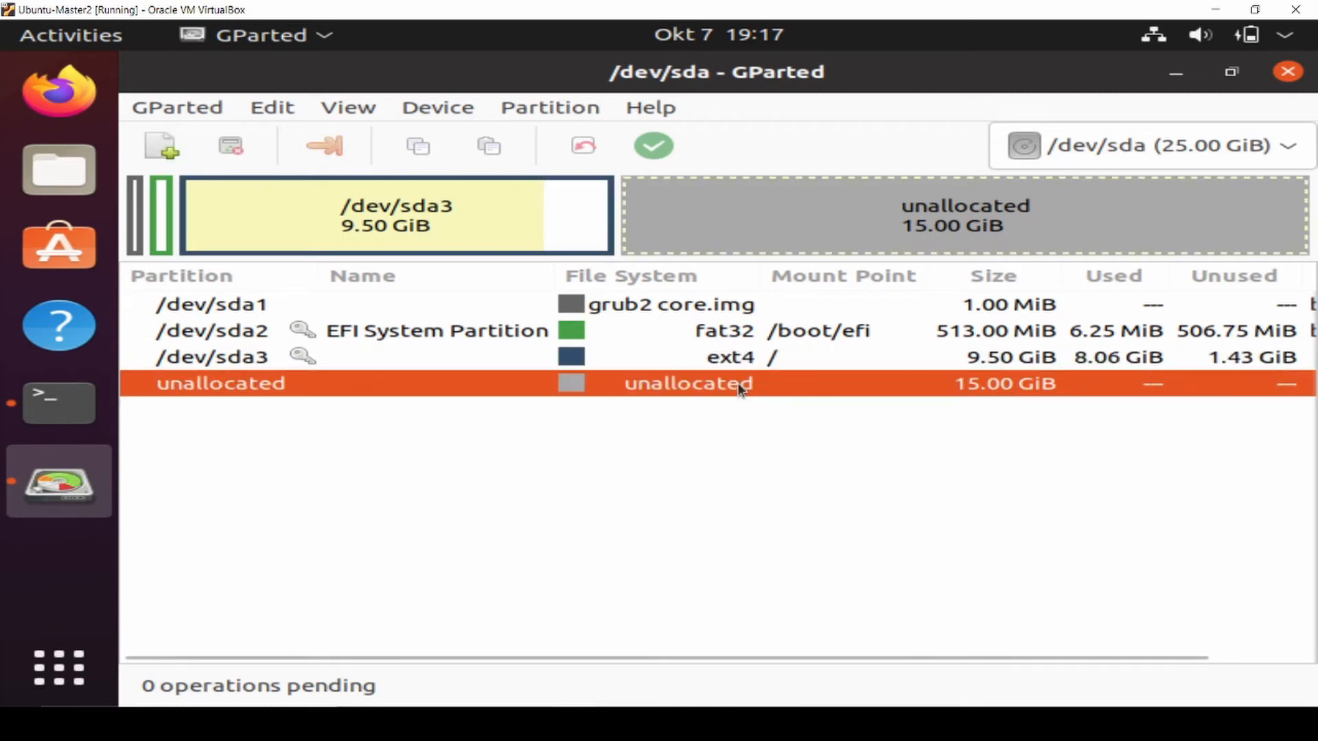
pyautogui.moveTo(689, 412)
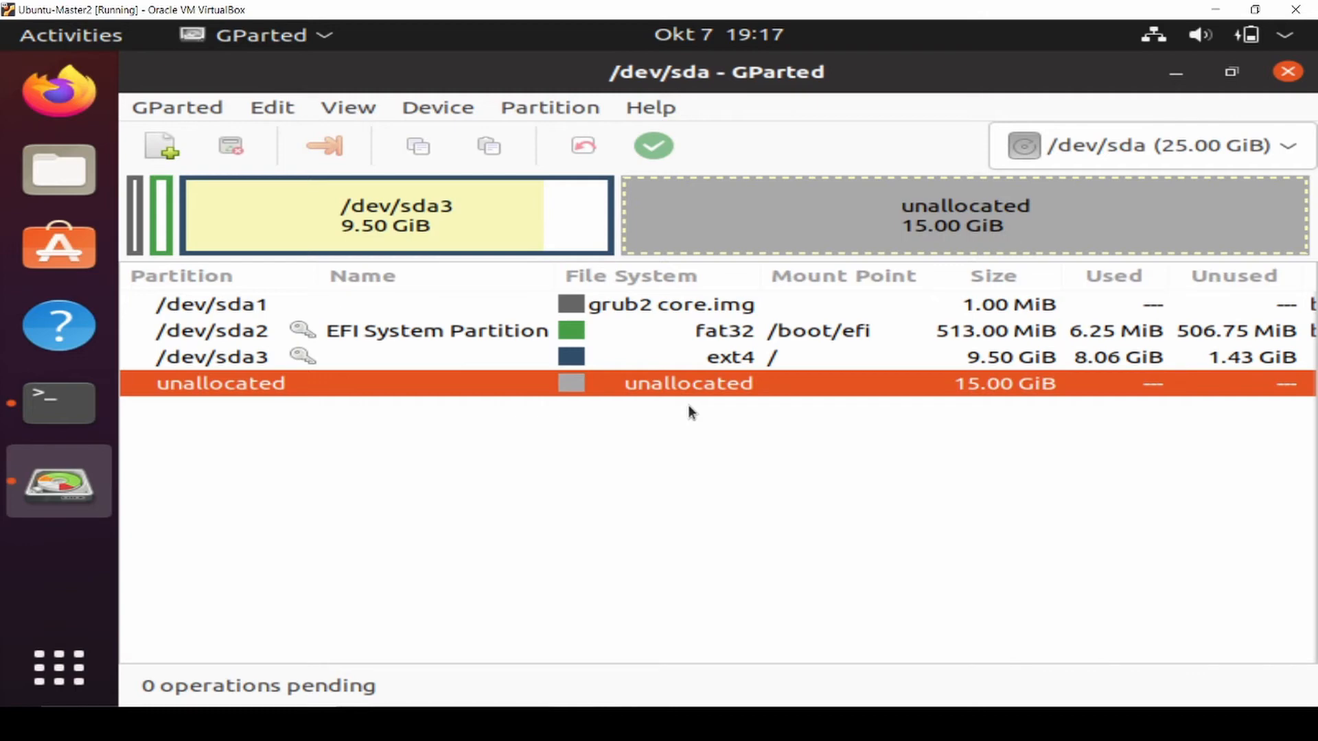
pyautogui.moveTo(696, 384)
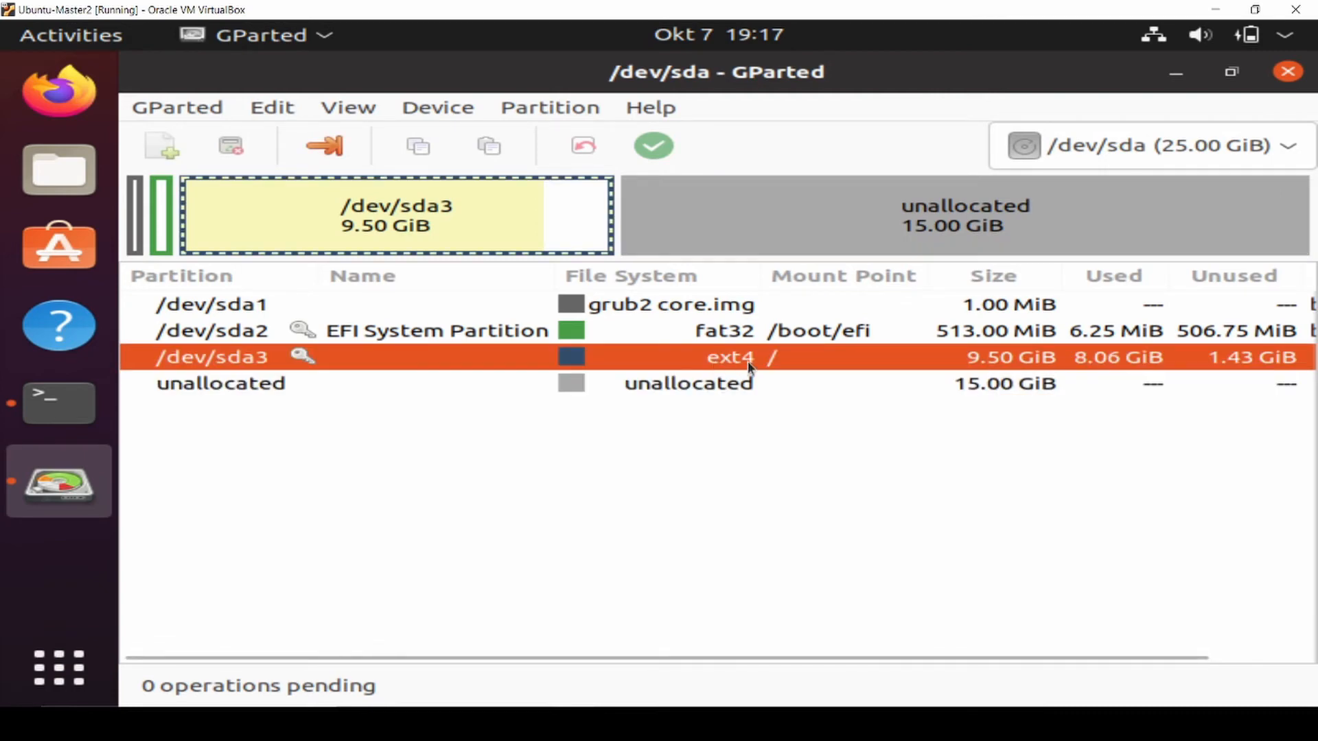
# Step: Queue a Resize/Move of /dev/sda3 to the maximum 25085 MiB (24.50 GiB)
pyautogui.rightClick(748, 356)
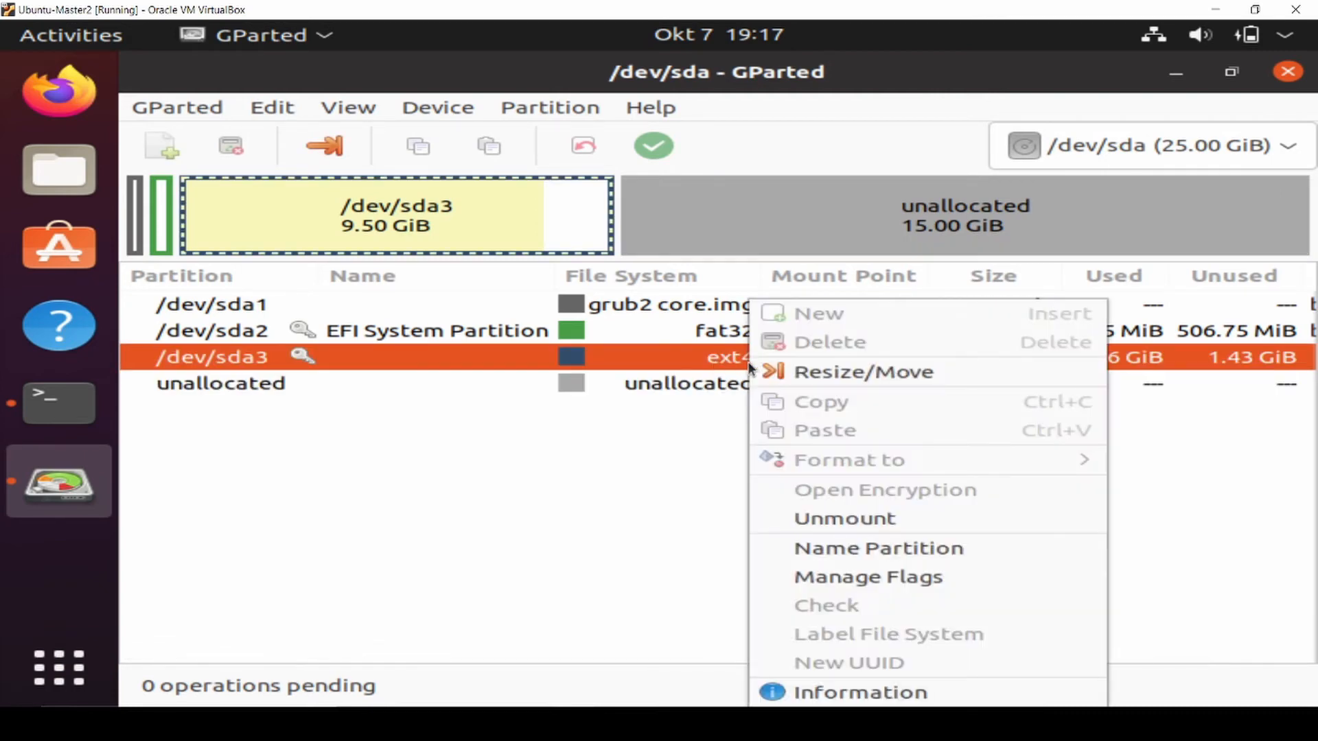
pyautogui.click(861, 372)
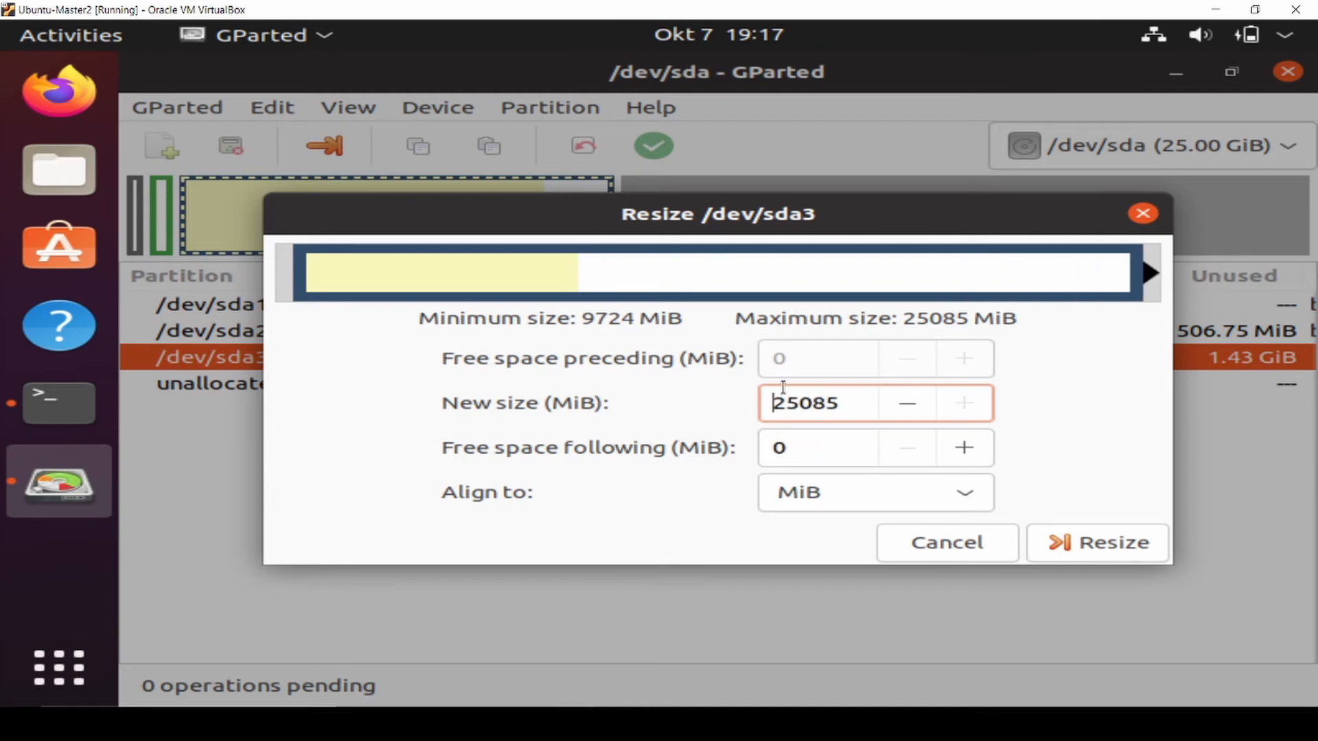
pyautogui.moveTo(1151, 267)
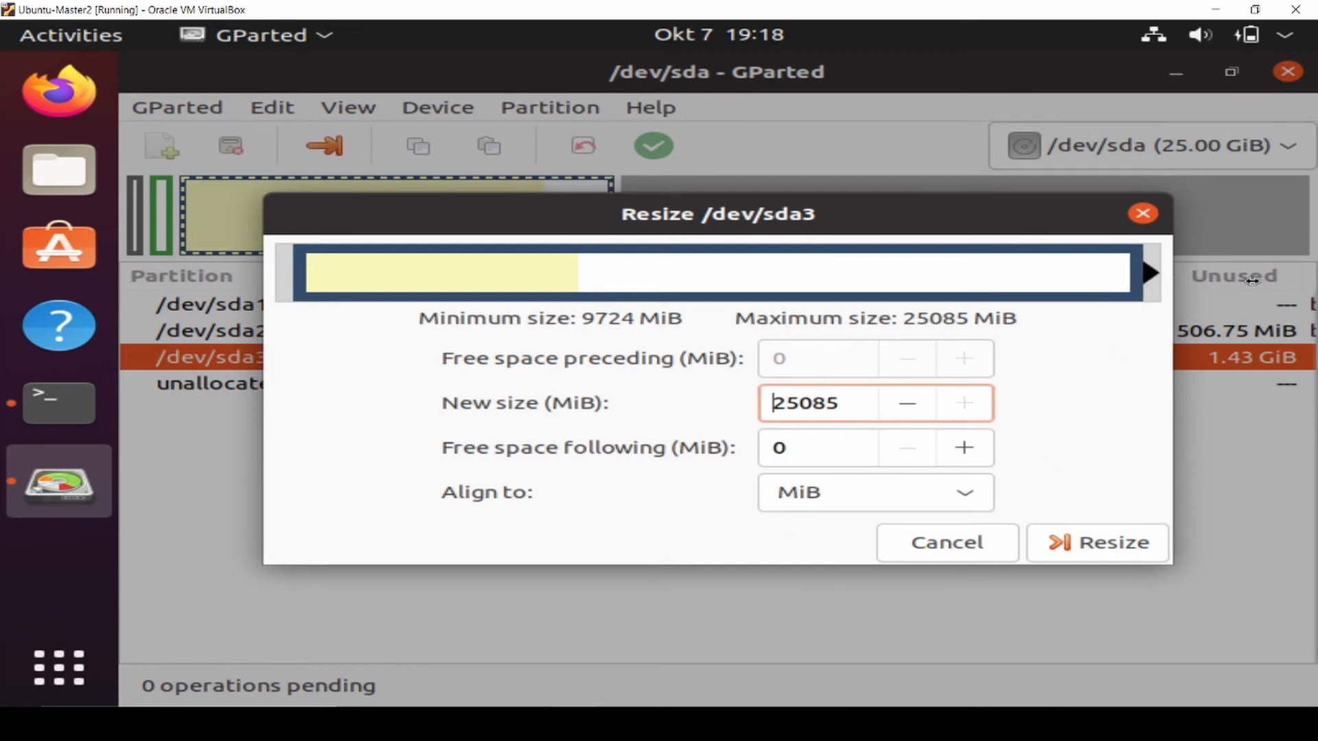
pyautogui.moveTo(930, 459)
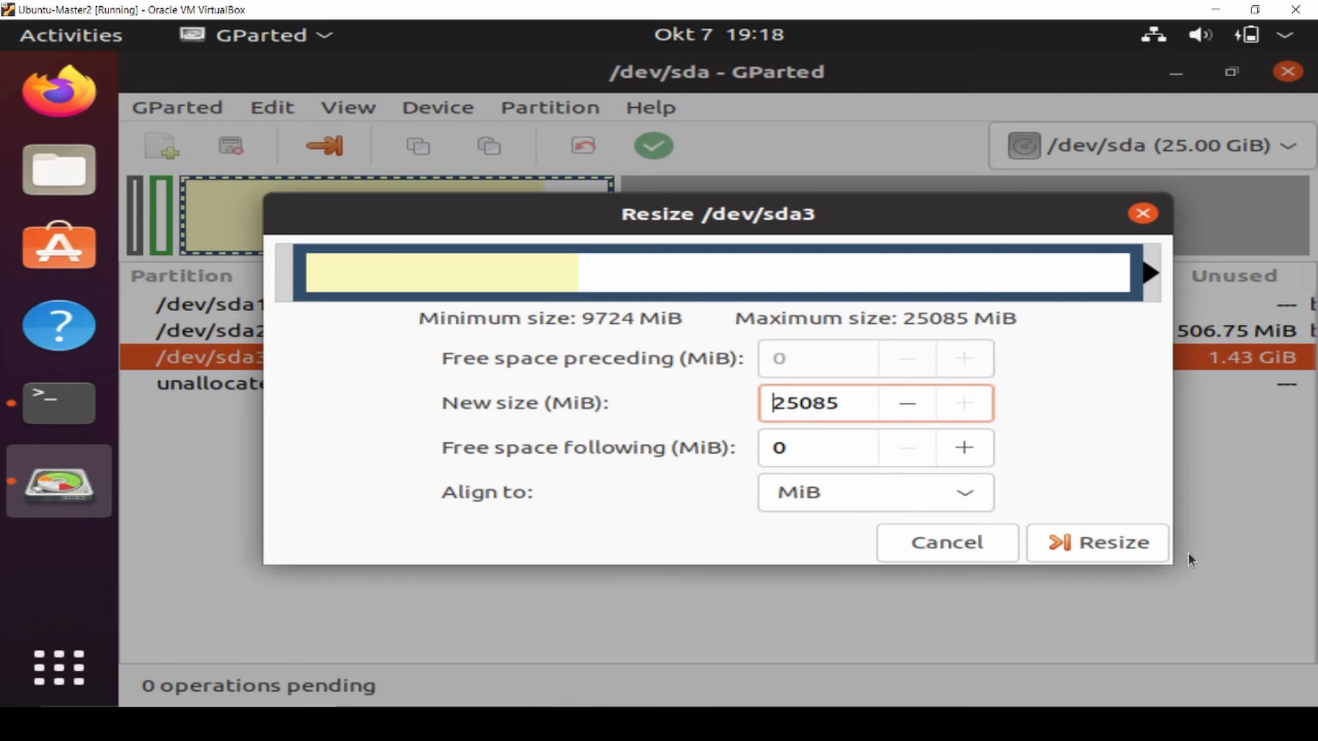
pyautogui.click(1097, 542)
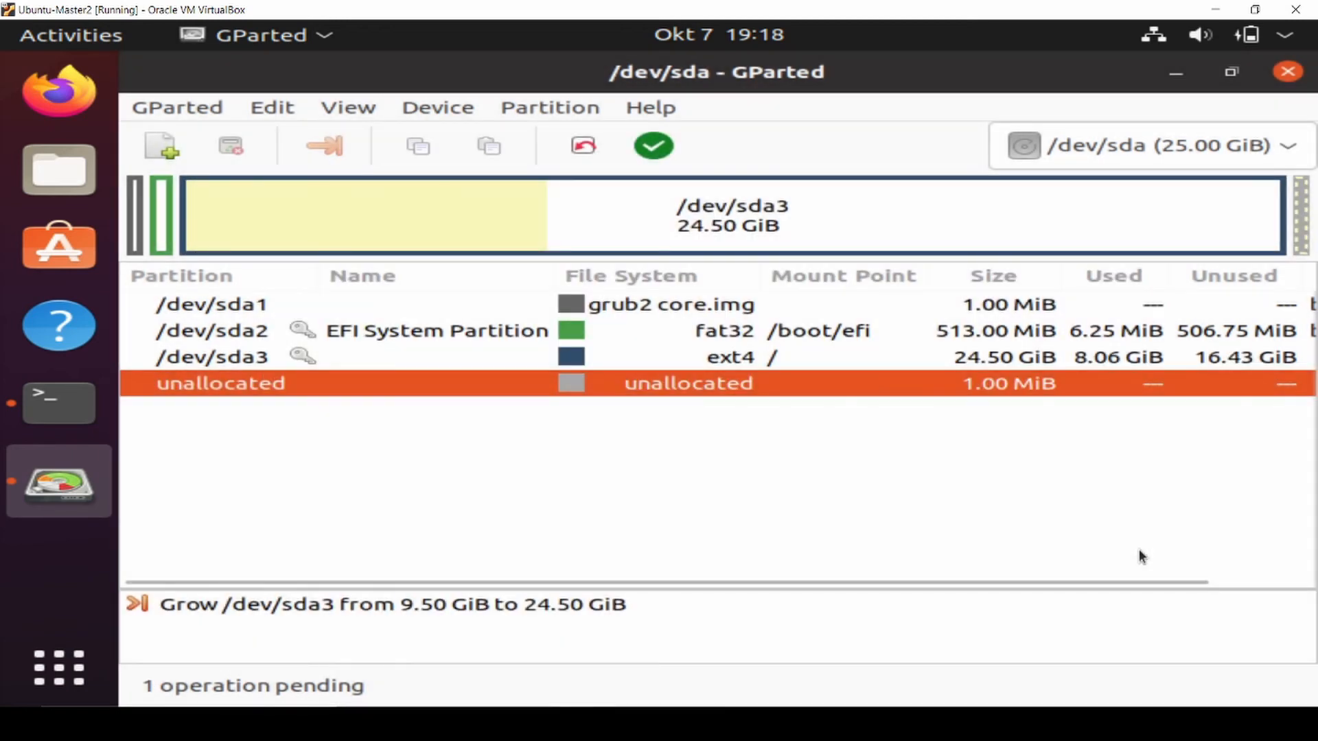
# Step: Apply all pending operations so /dev/sda3 becomes 24.50 GiB ext4, then reselect it
pyautogui.click(210, 357)
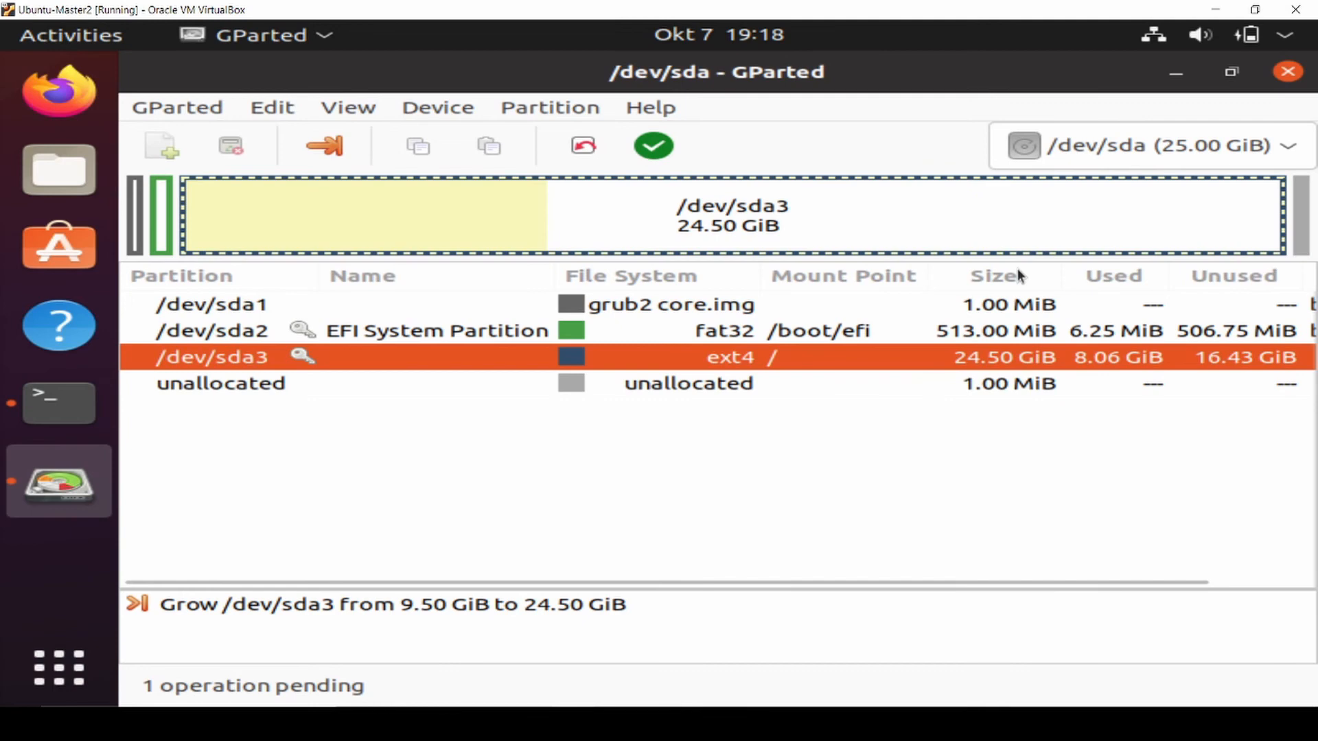
pyautogui.moveTo(987, 373)
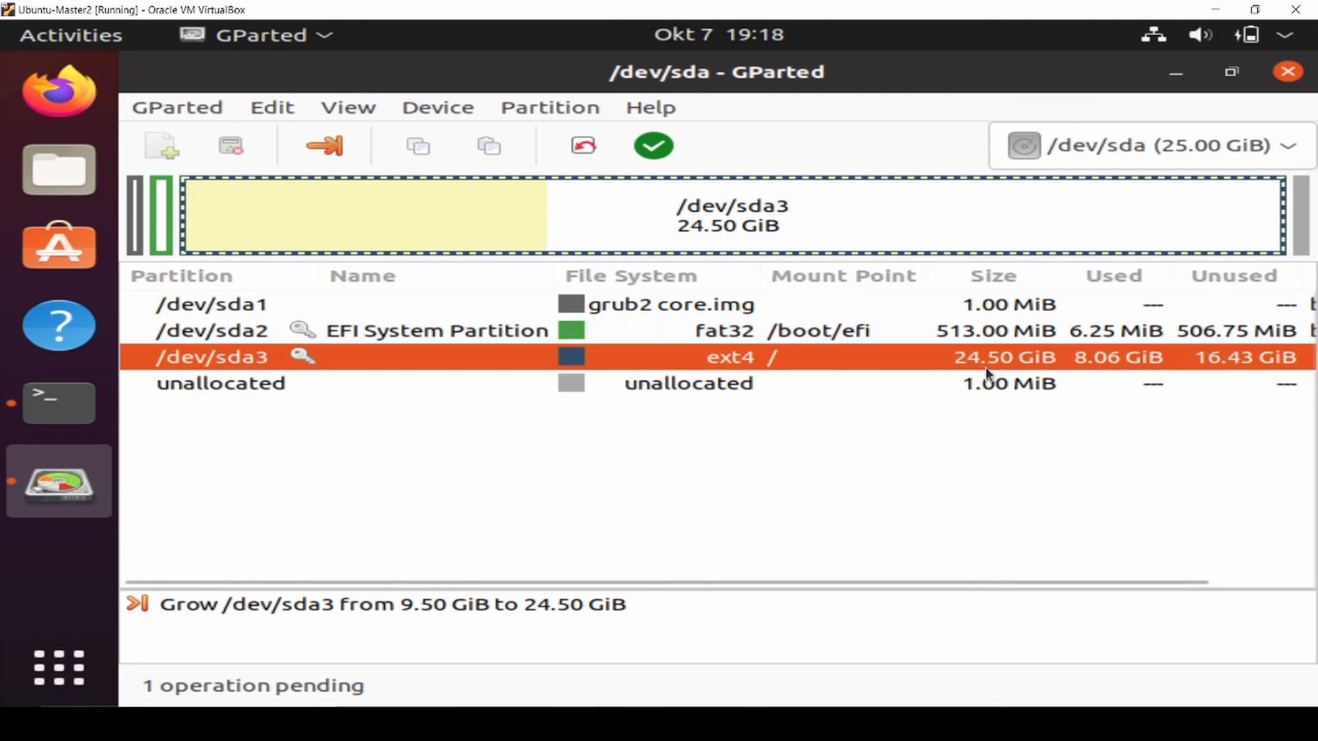
pyautogui.moveTo(994, 365)
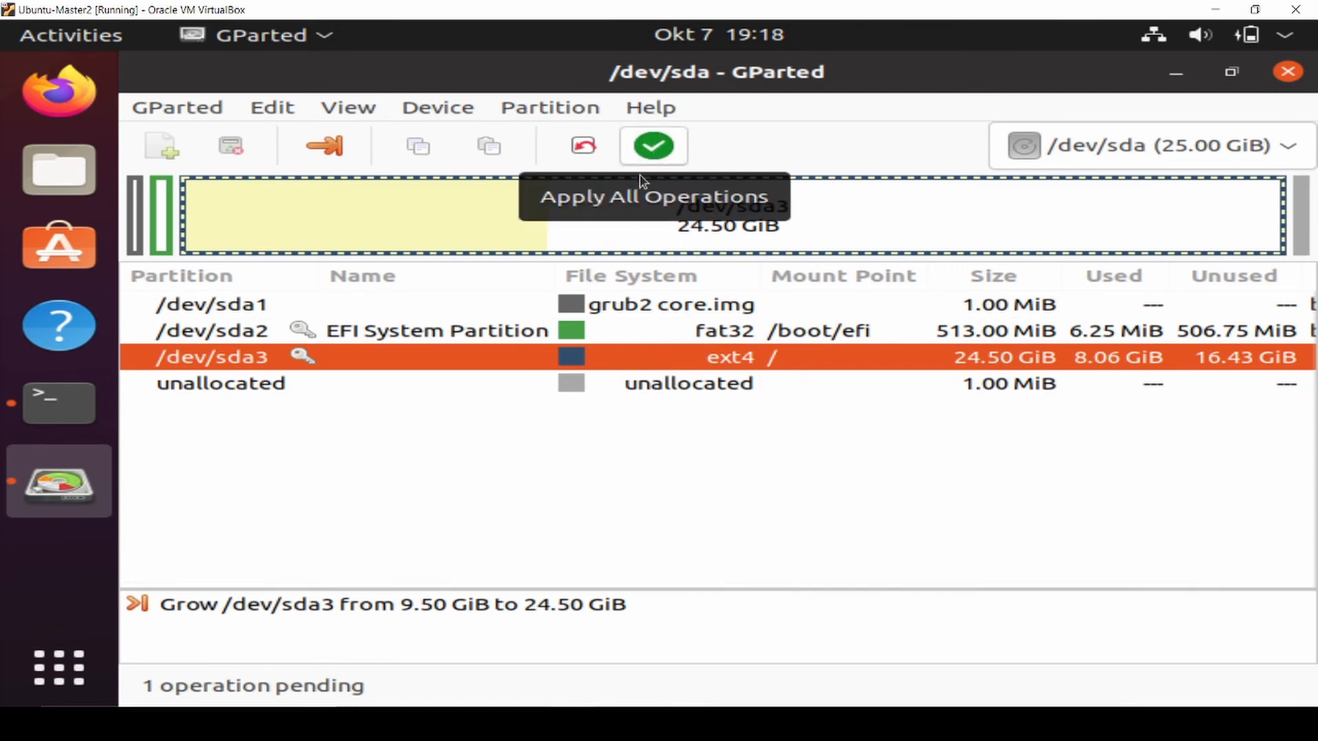
pyautogui.click(653, 145)
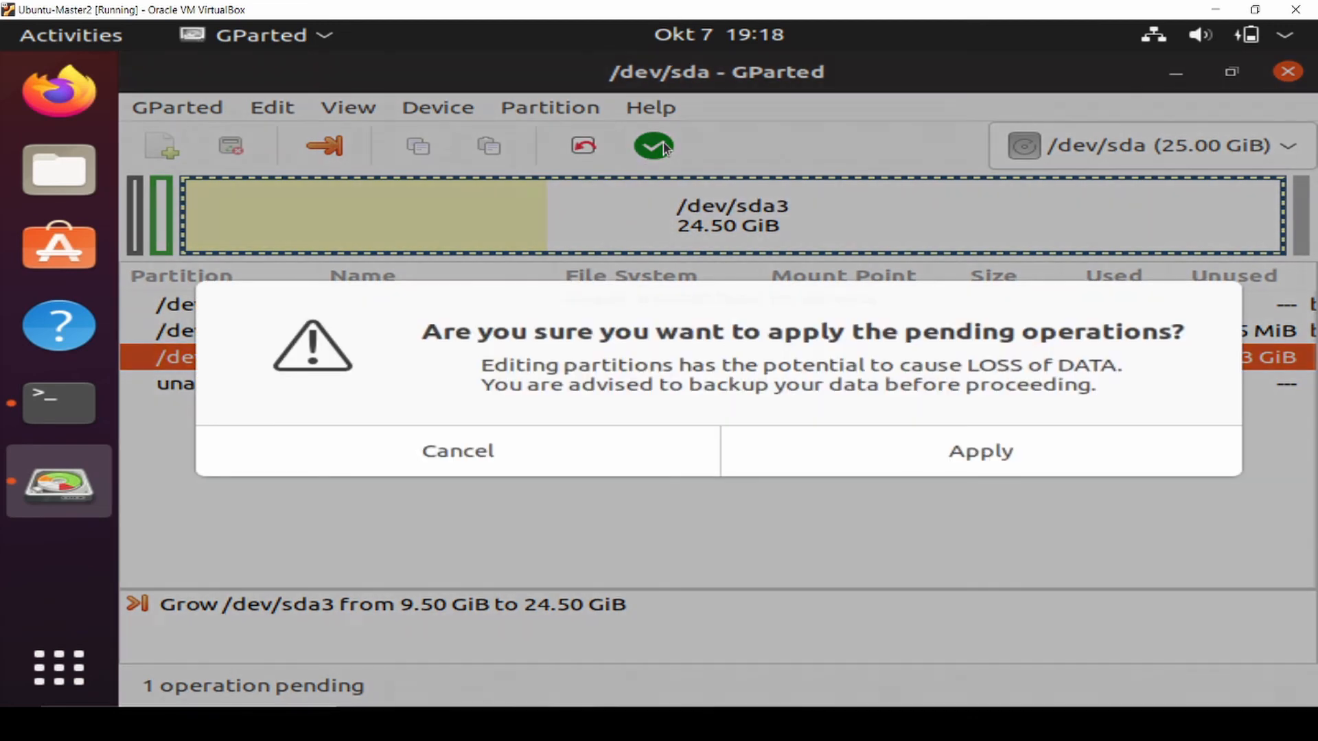
pyautogui.moveTo(1108, 368)
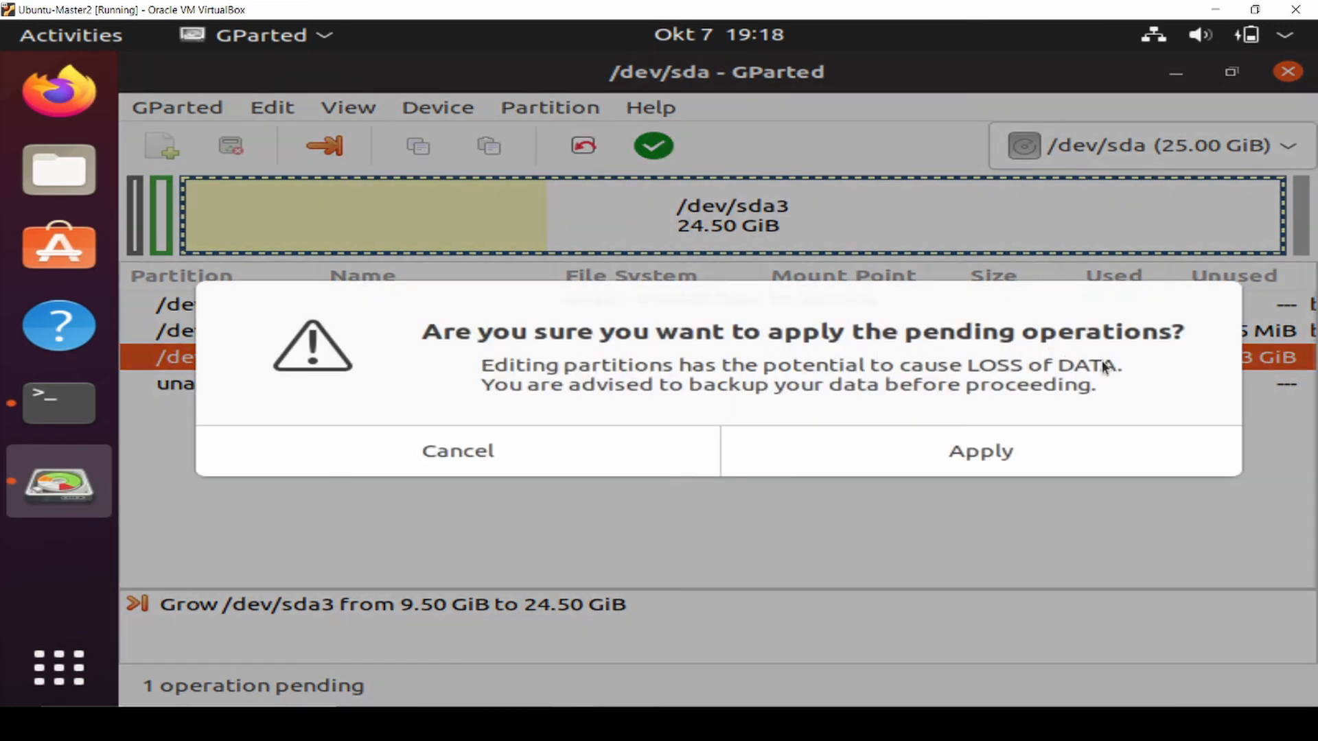
pyautogui.click(978, 451)
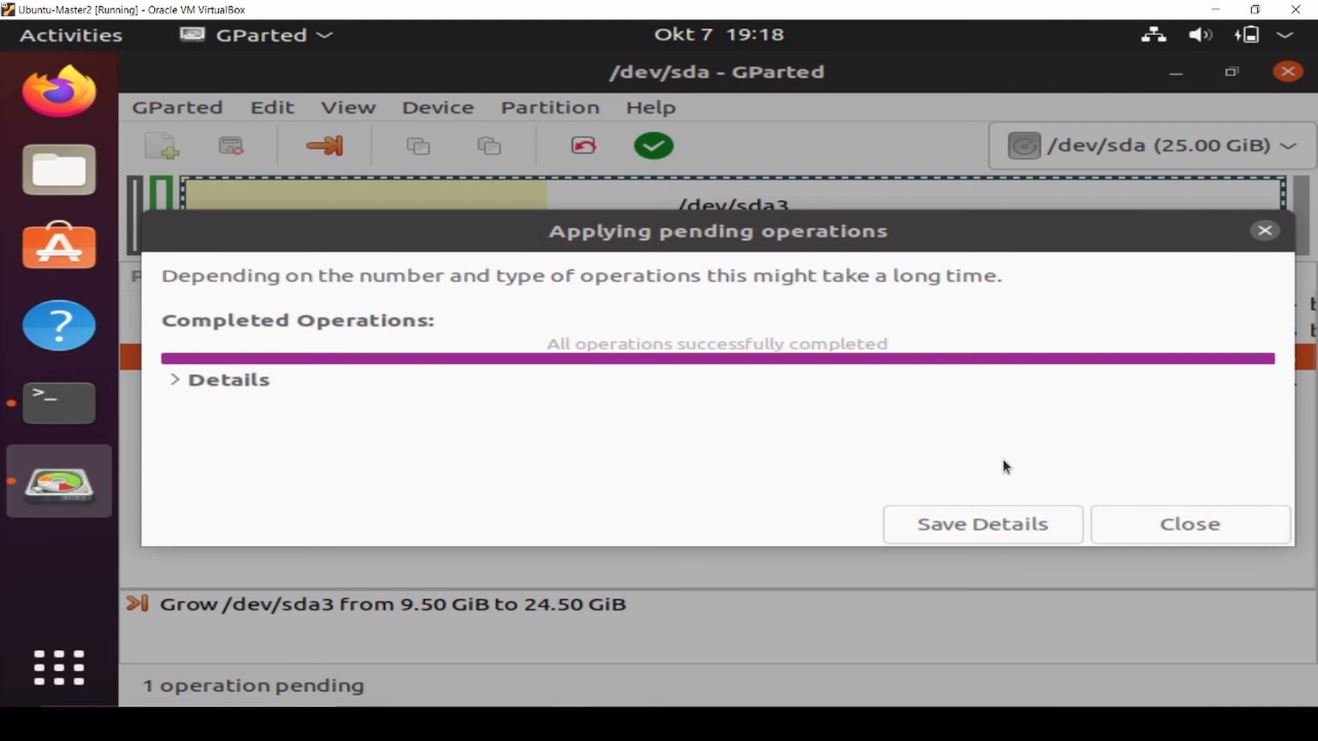
pyautogui.click(1189, 523)
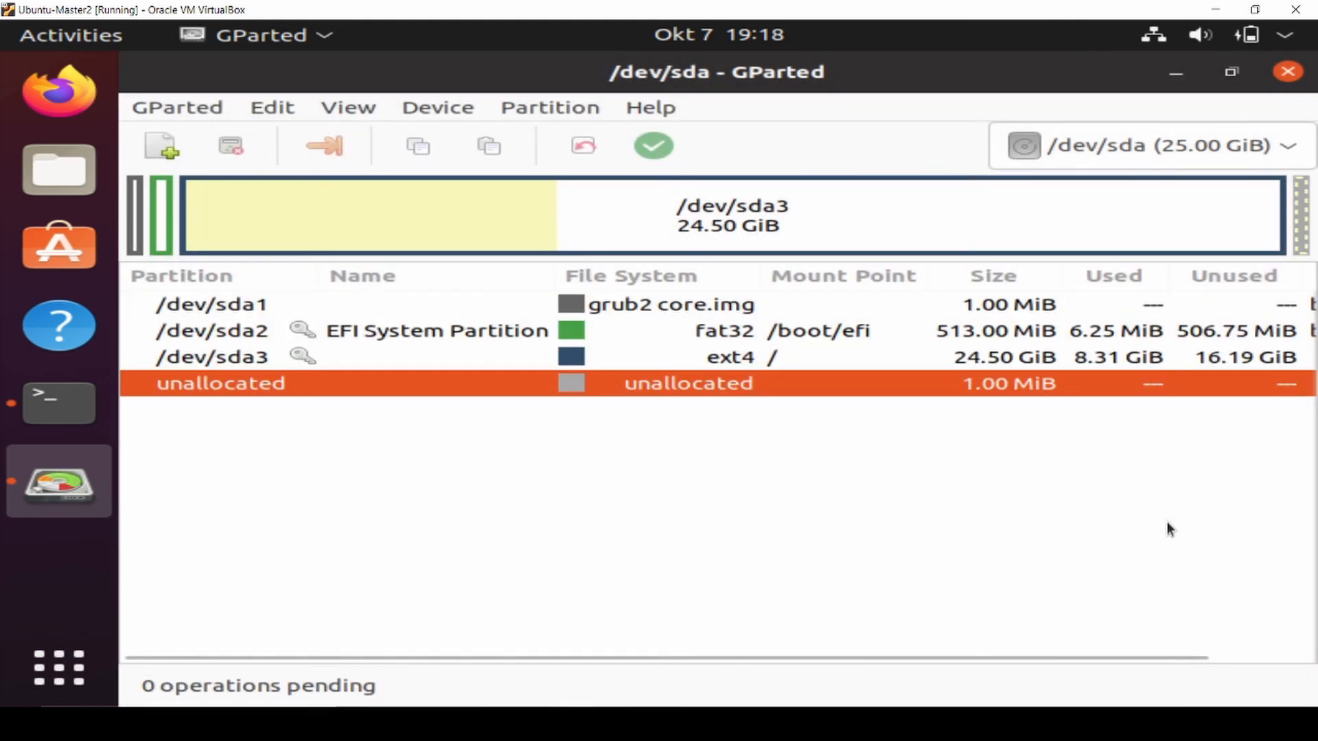
pyautogui.click(211, 357)
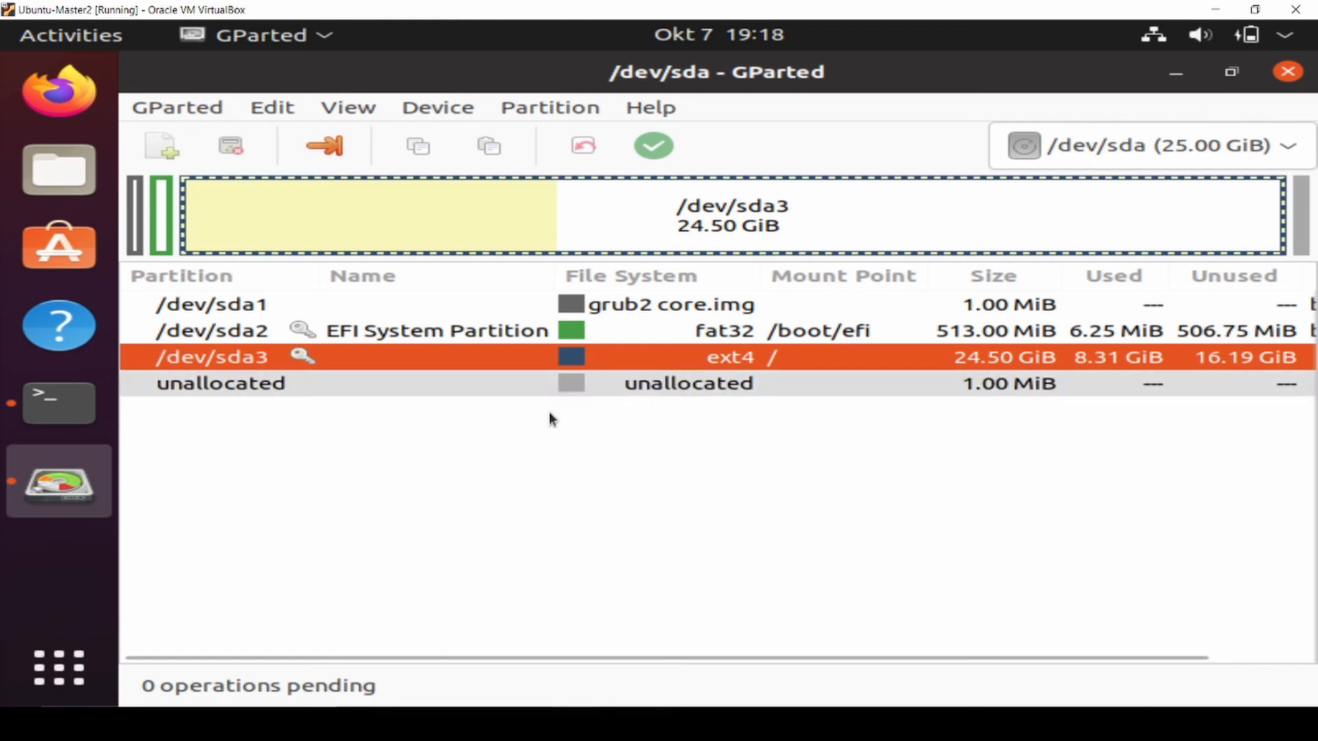
pyautogui.moveTo(58, 668)
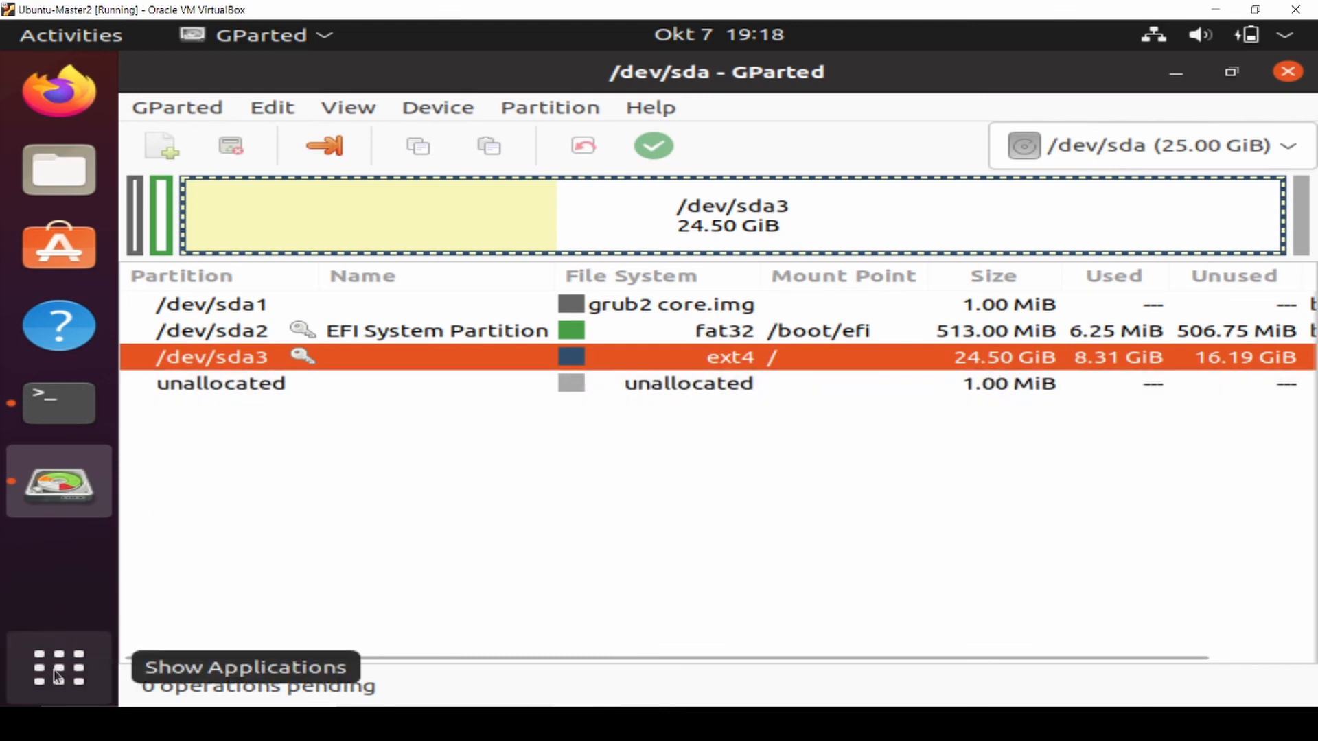
# Step: Launch Disks and view the 27 GB hard disk, where Partition 3 now shows 26 GB ext4
pyautogui.click(58, 402)
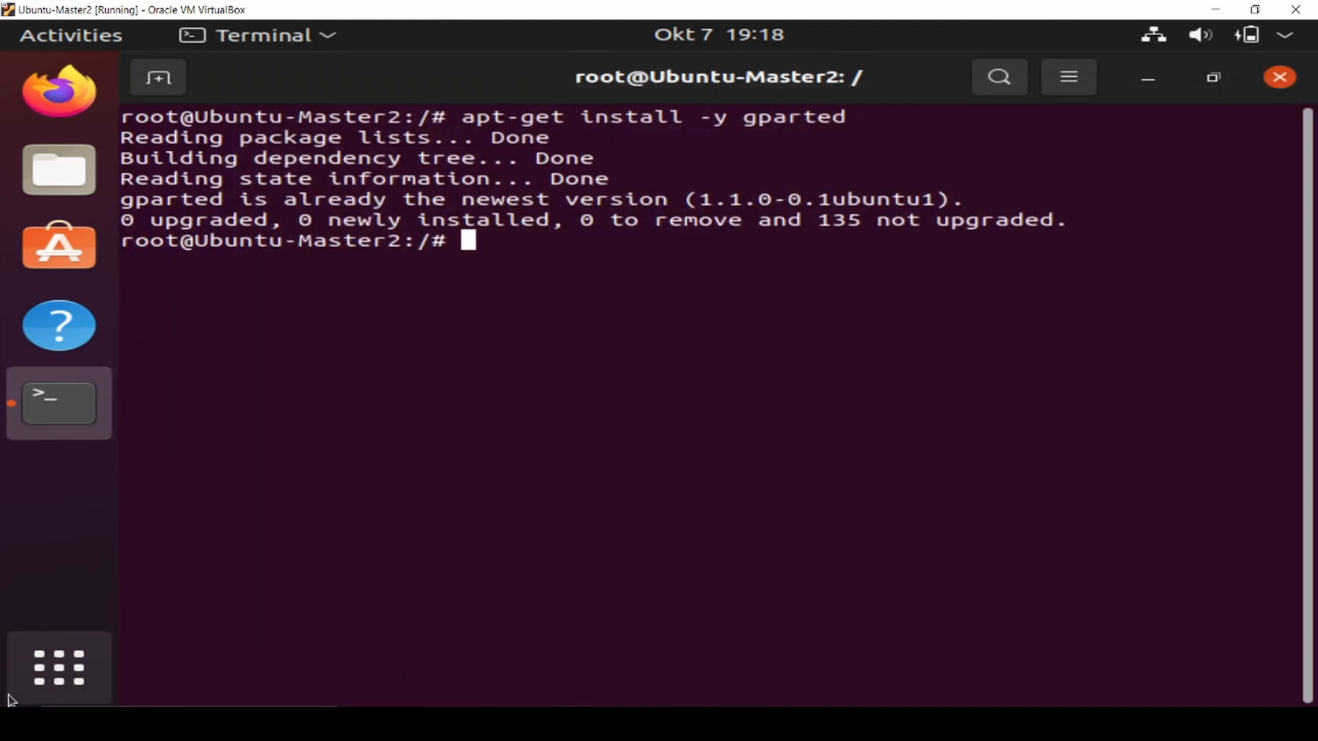
pyautogui.click(57, 667)
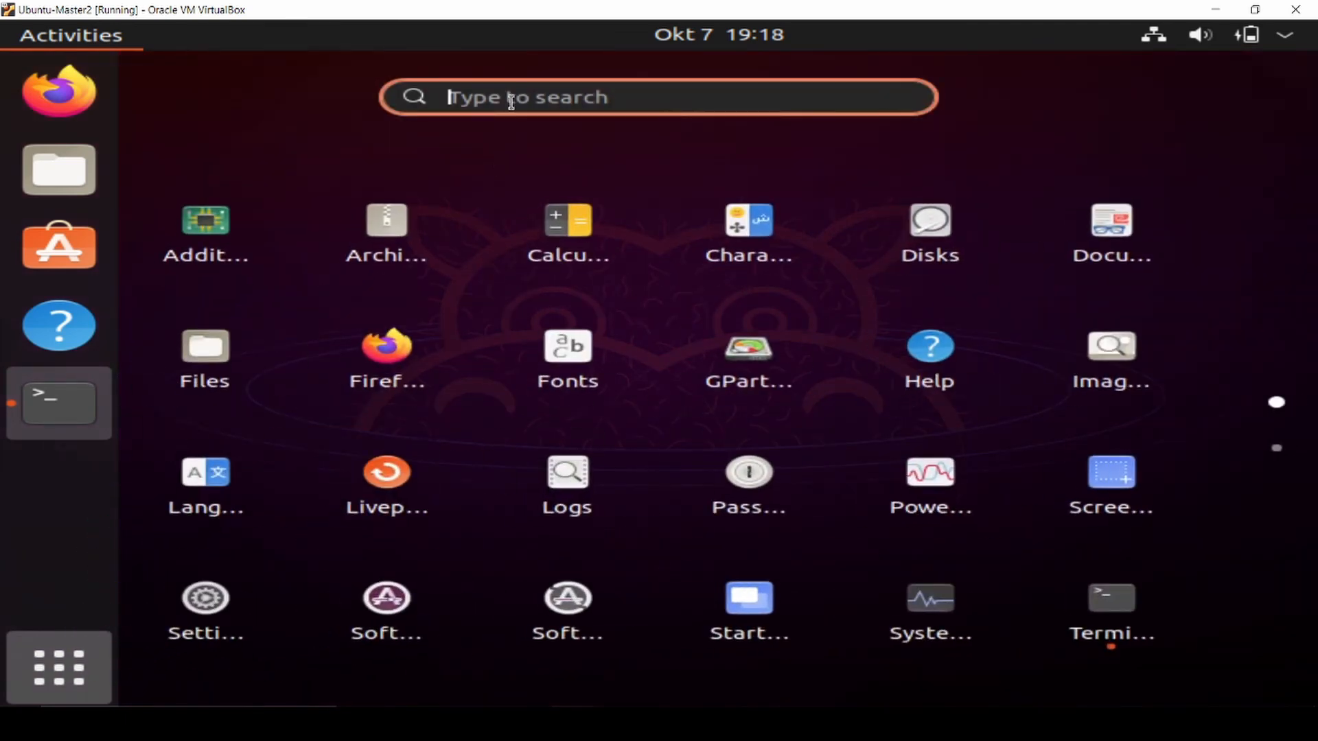
pyautogui.write('disk')
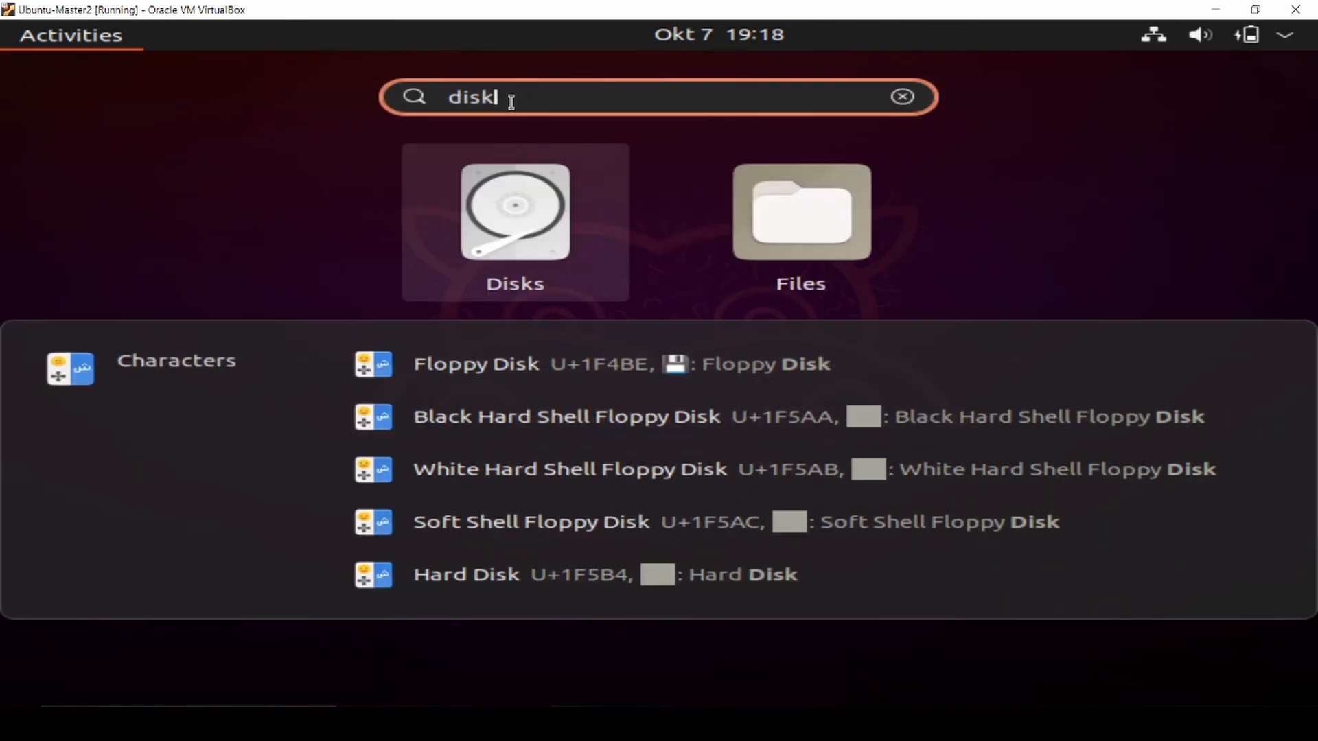
pyautogui.click(514, 222)
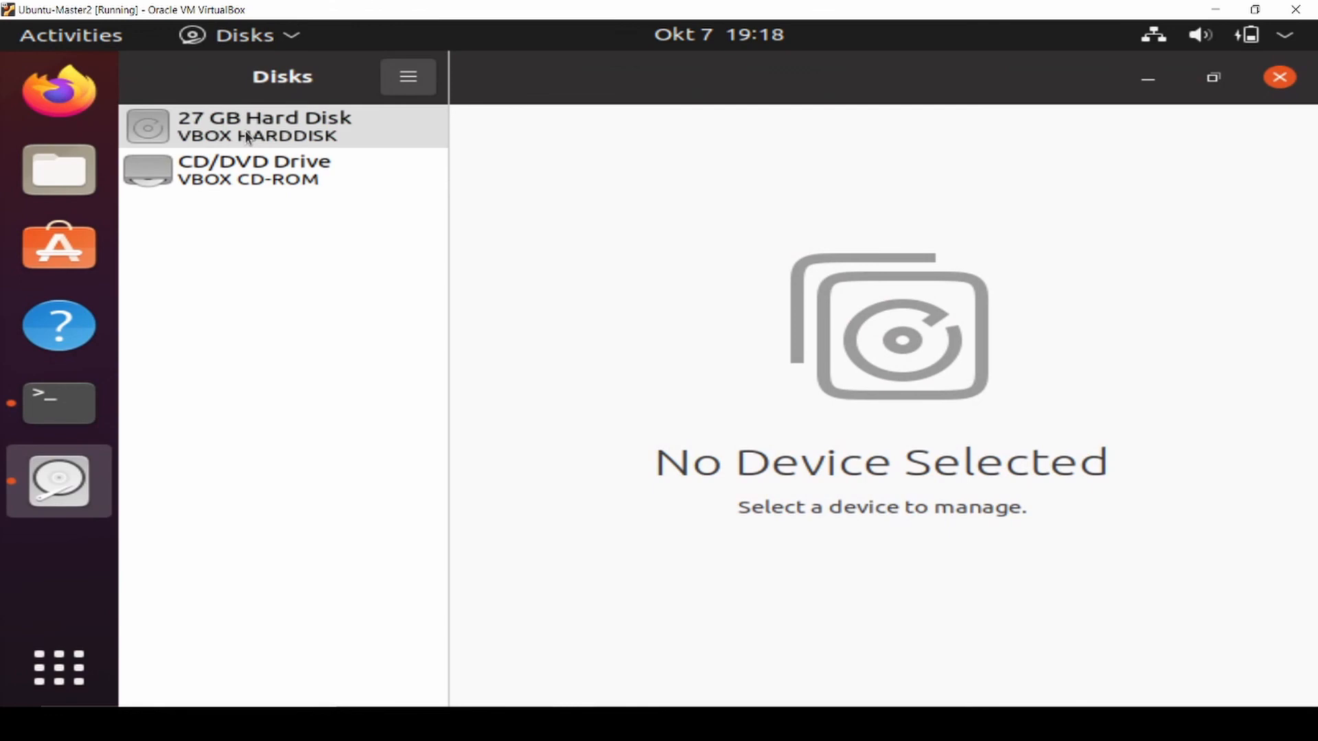
pyautogui.click(264, 127)
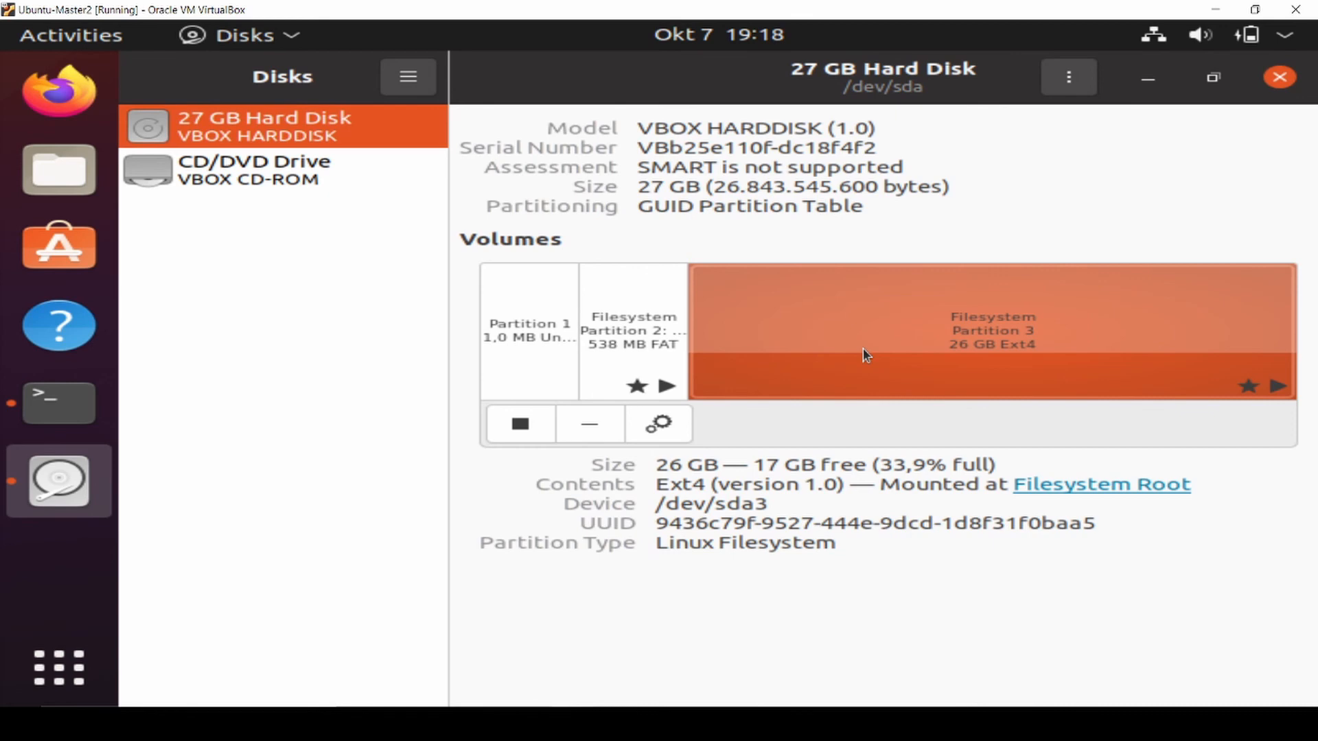
pyautogui.moveTo(1311, 81)
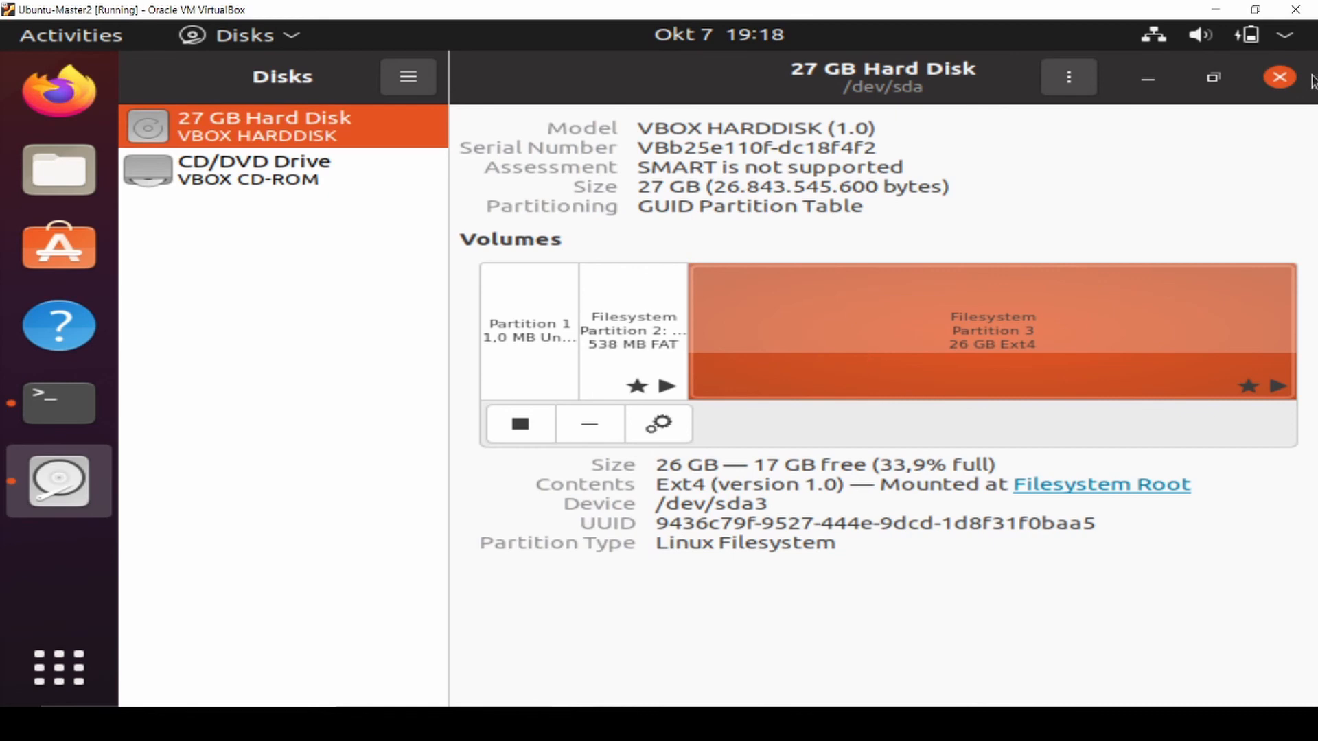